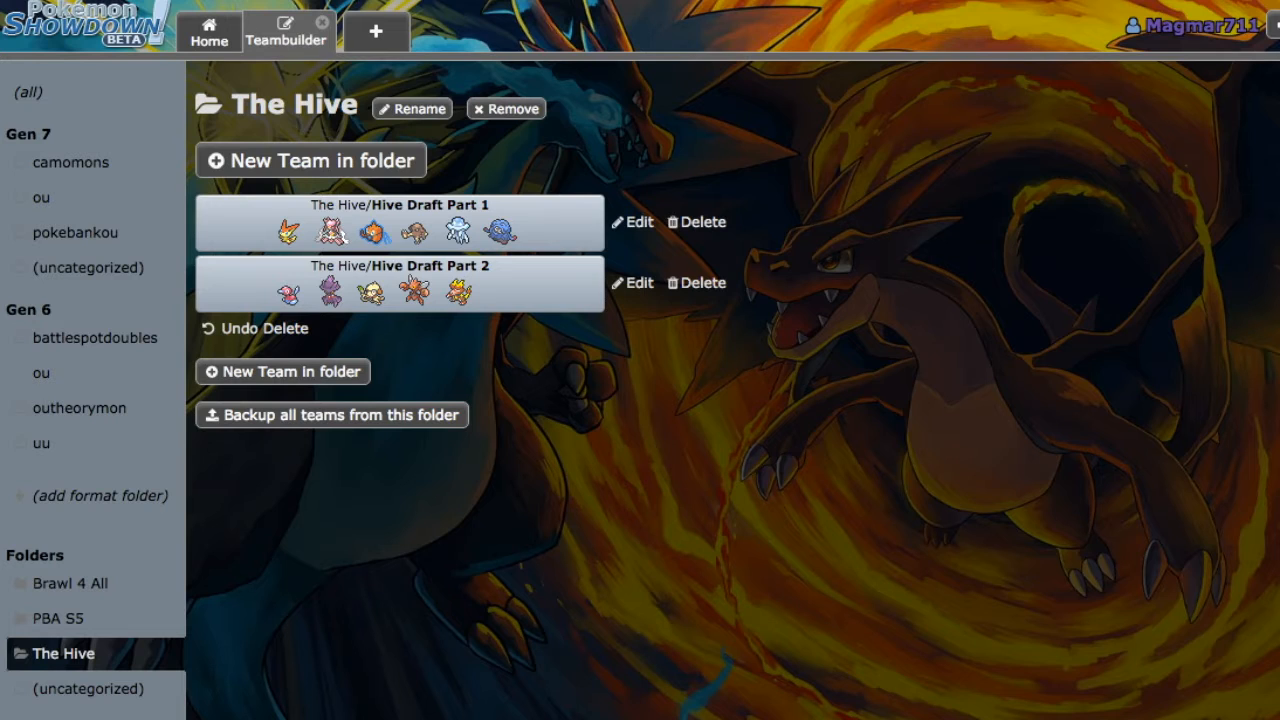
pyautogui.moveTo(41, 197)
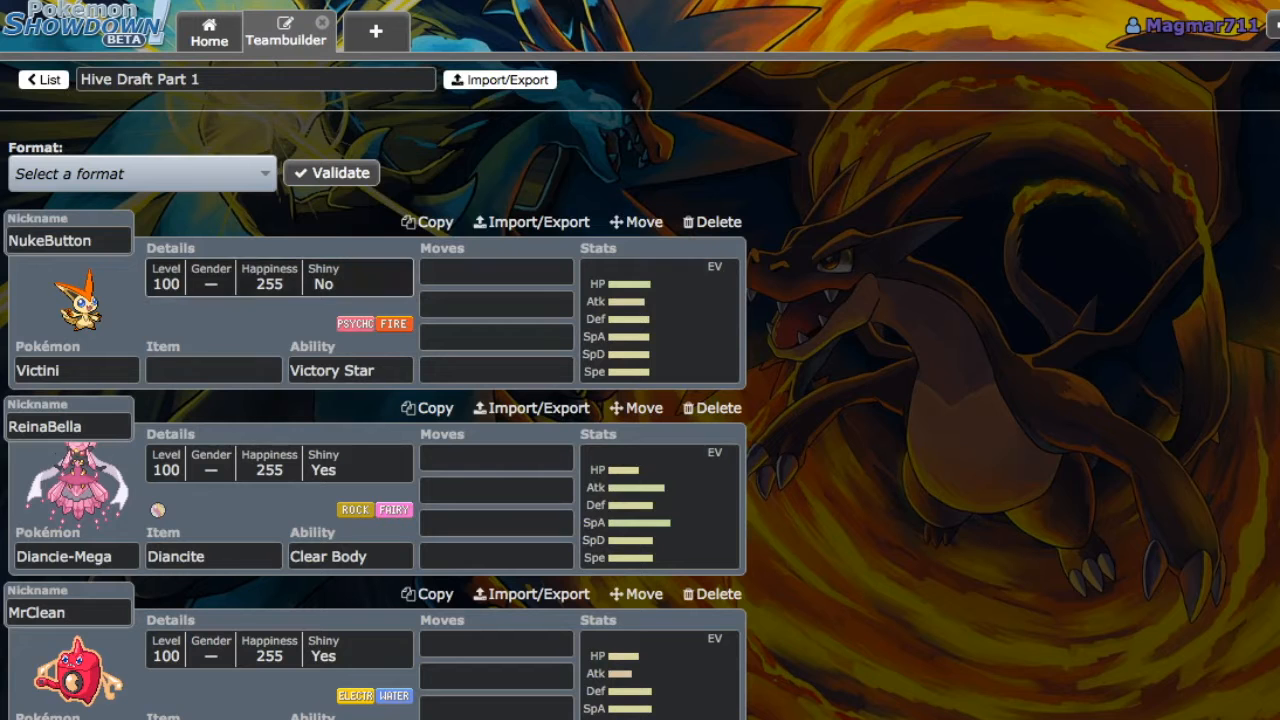
# Step: Open NukeButton the Victini's first move slot to list its learnable moves
pyautogui.click(495, 276)
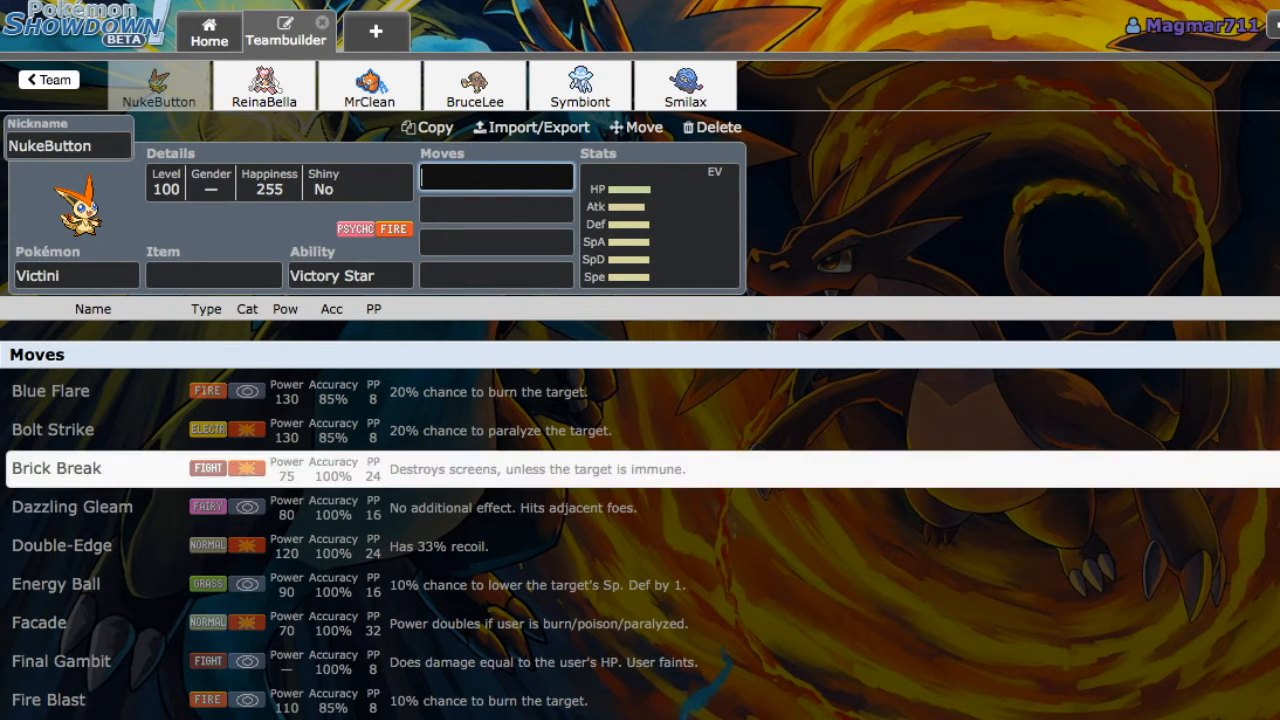
# Step: View Victini's EV spread, then switch to ReinaBella, the shiny Mega Diancie
pyautogui.click(658, 220)
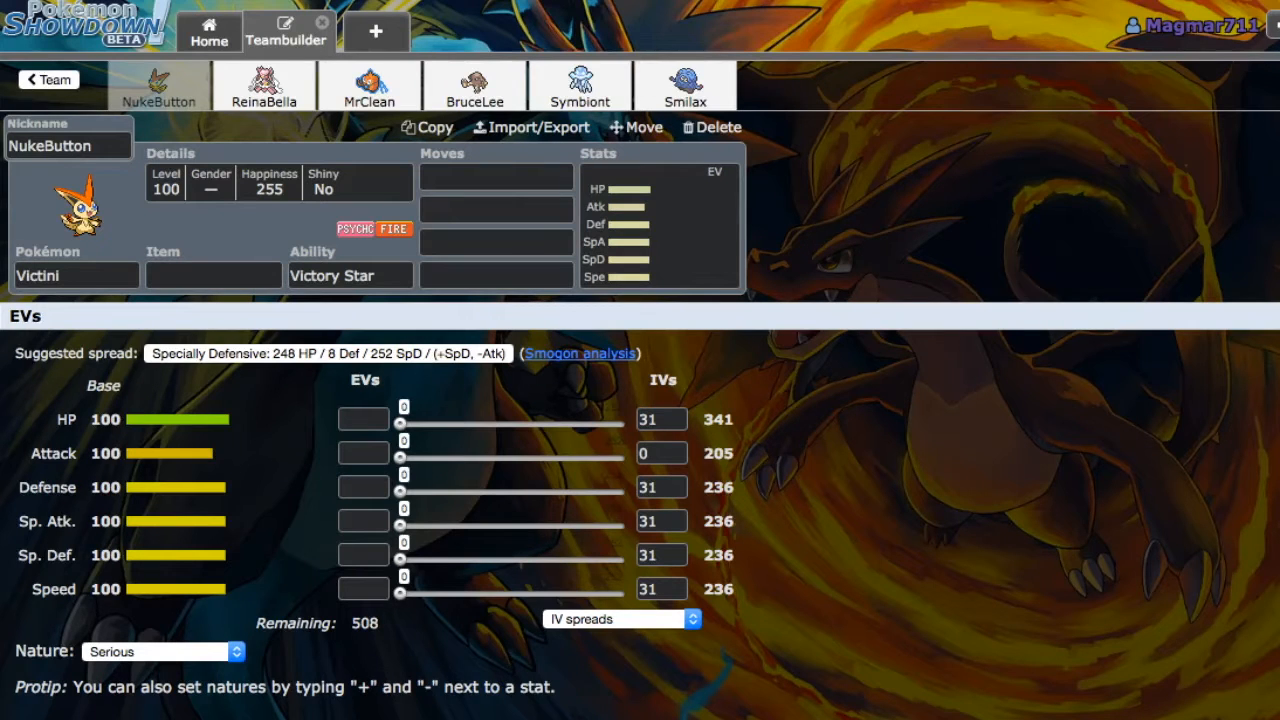
pyautogui.click(660, 220)
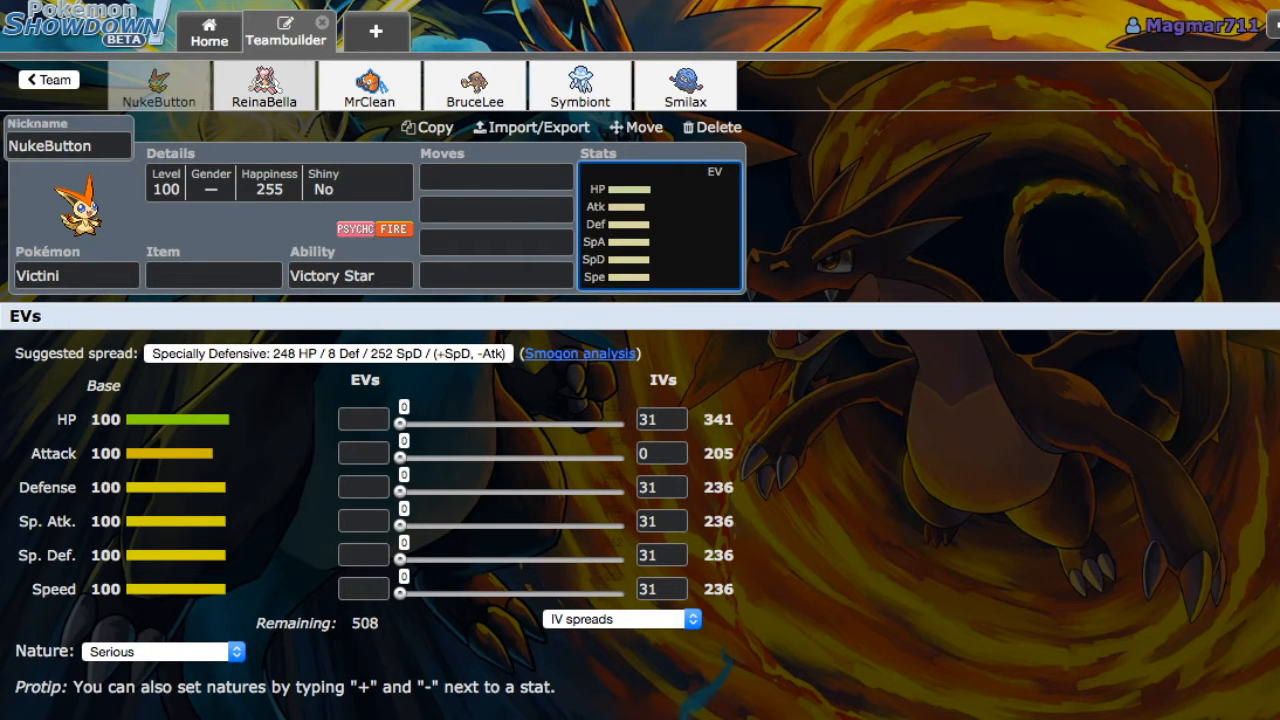
pyautogui.click(263, 85)
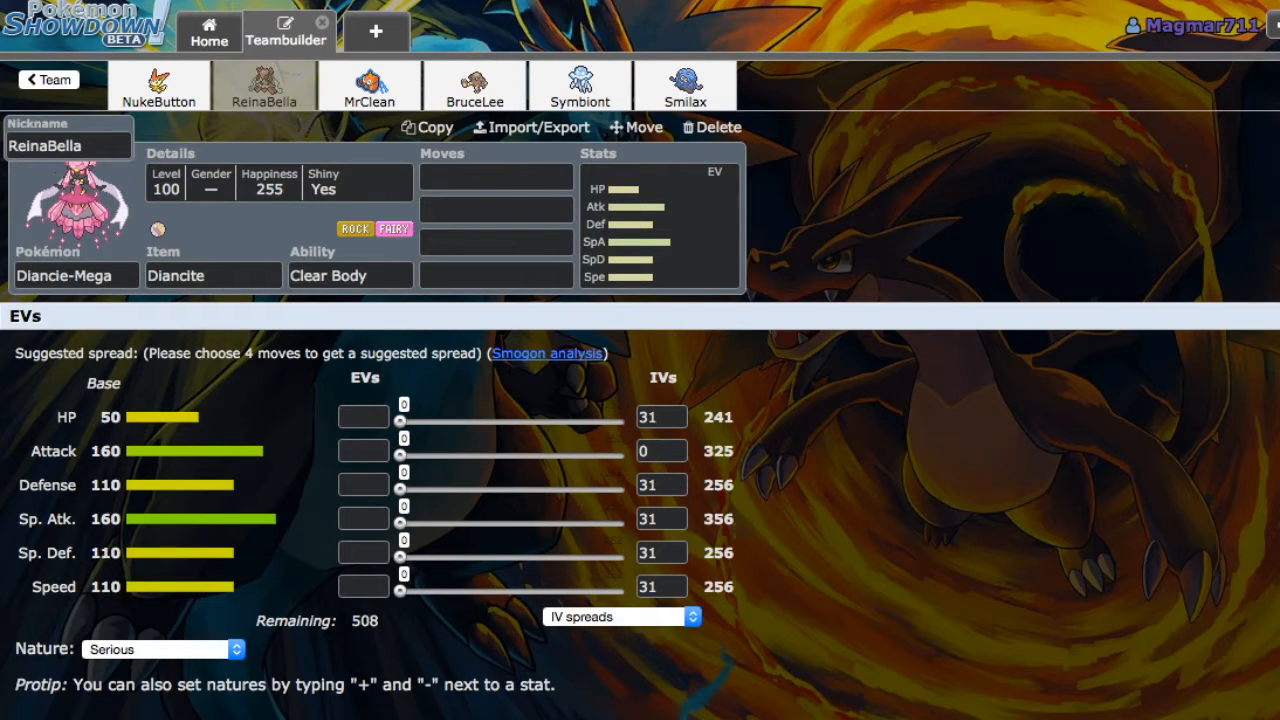
# Step: Switch to MrClean, the shiny Rotom-Wash with Levitate, showing its EV spread
pyautogui.click(369, 85)
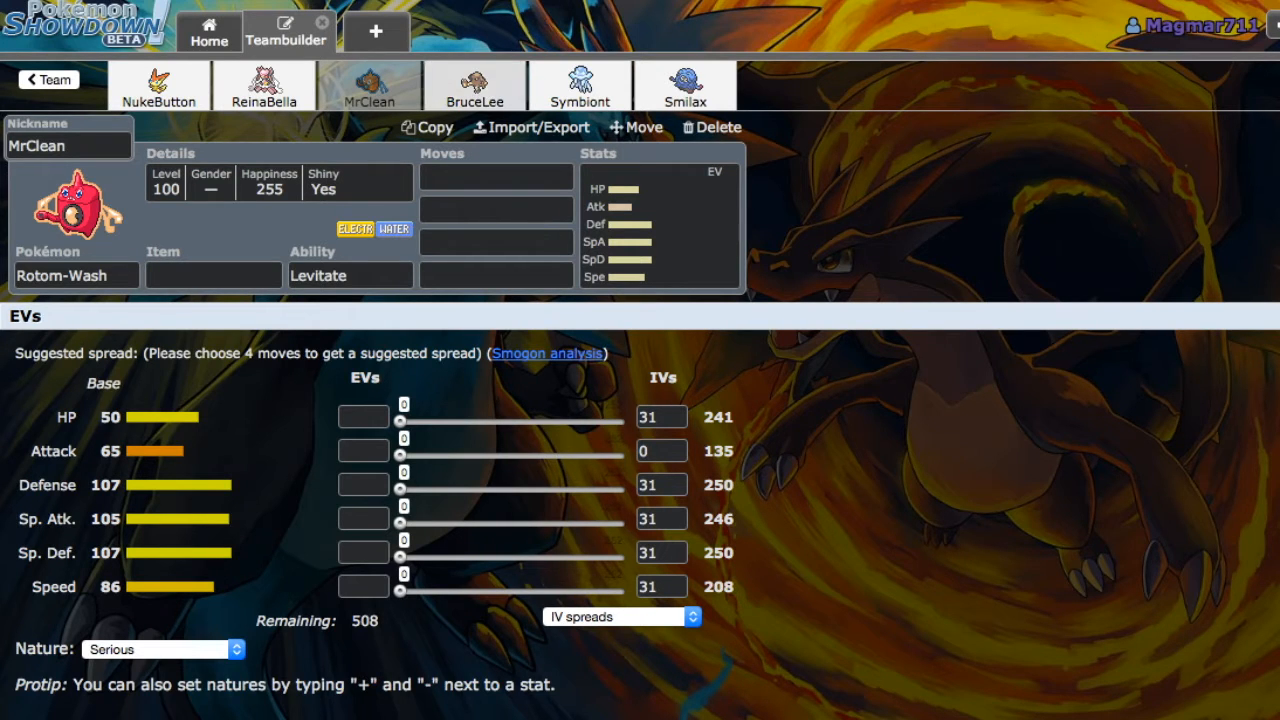
# Step: Switch to BruceLee, the shiny male Hitmonlee with Limber
pyautogui.click(474, 85)
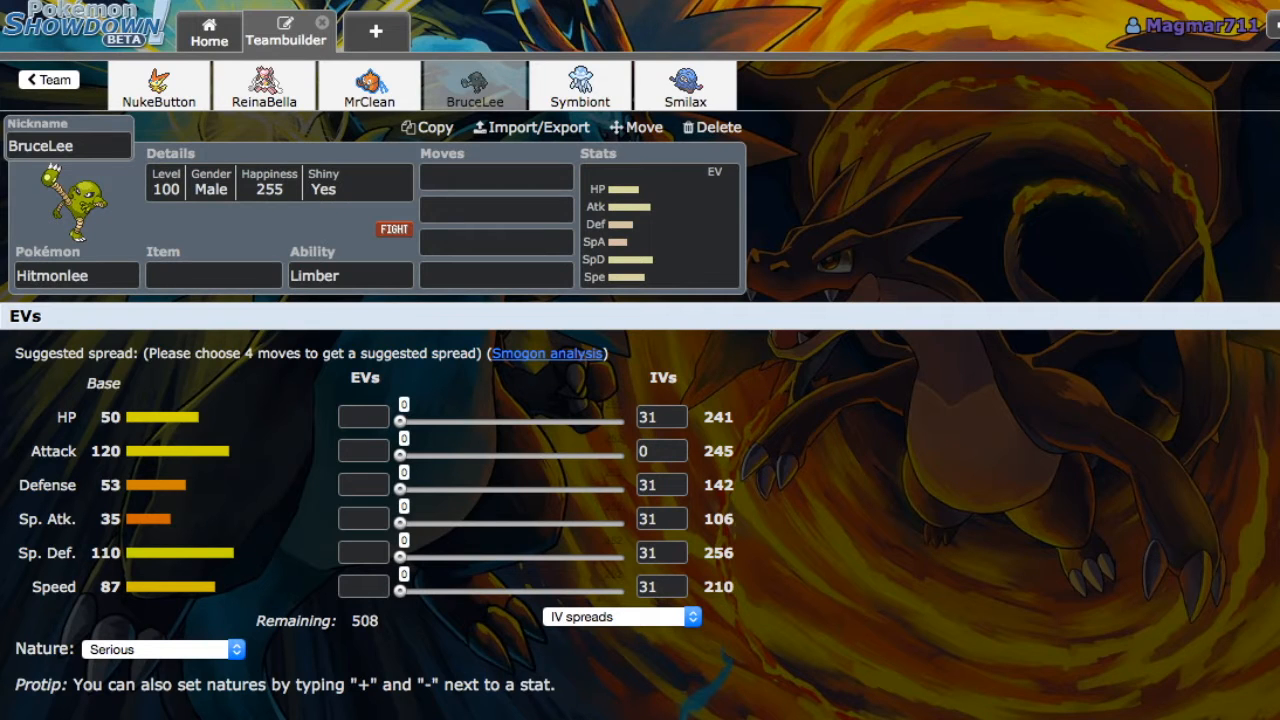
# Step: Browse Hitmonlee's abilities, held items, learnable moves and EV spread
pyautogui.click(349, 275)
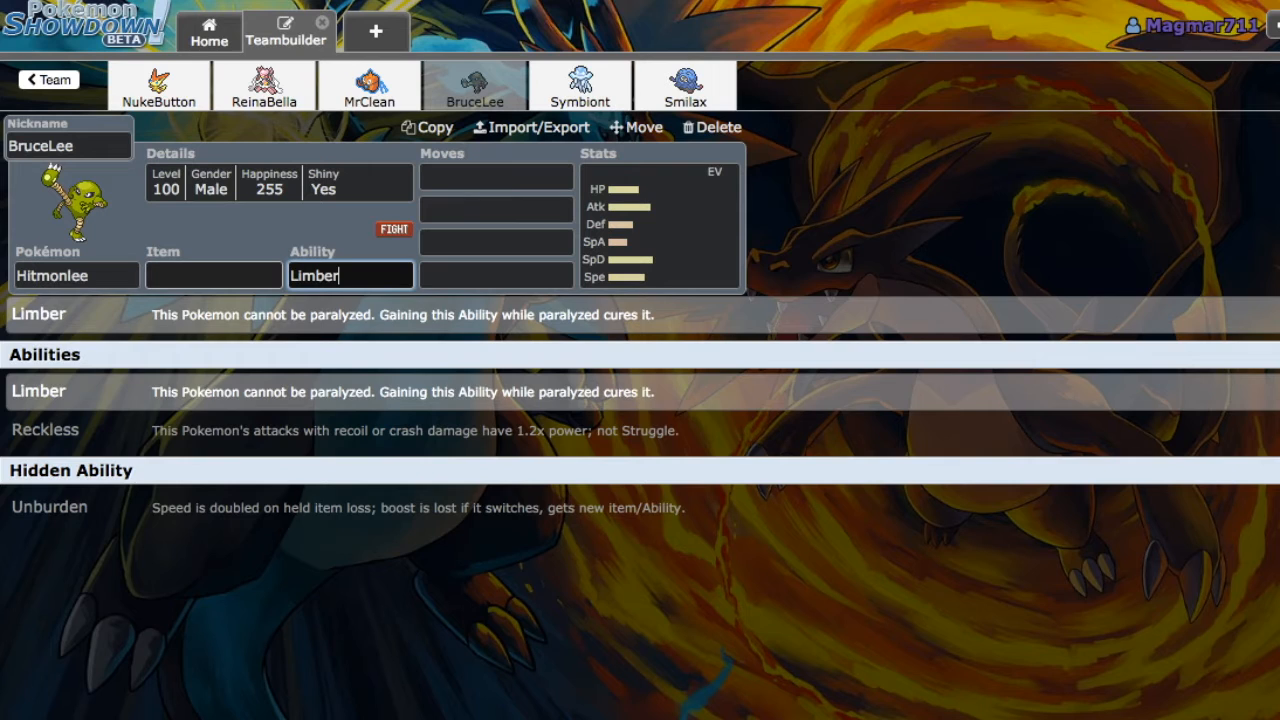
pyautogui.click(213, 275)
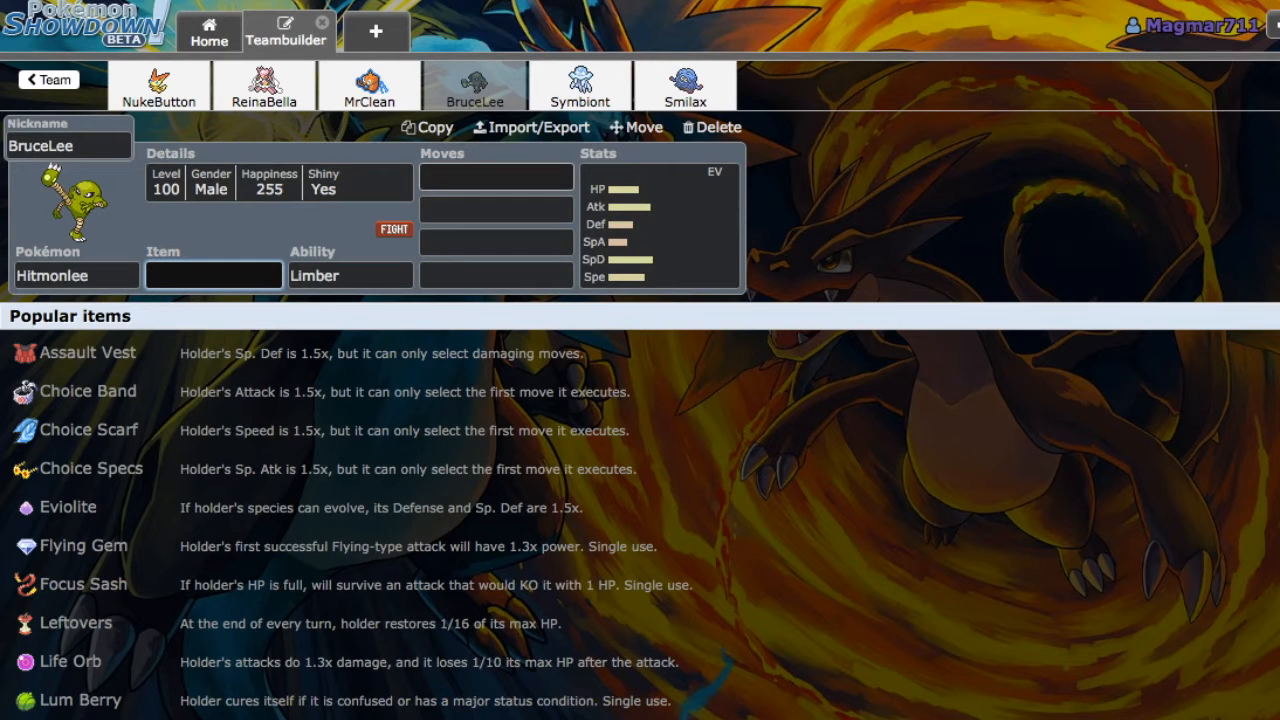
pyautogui.click(495, 177)
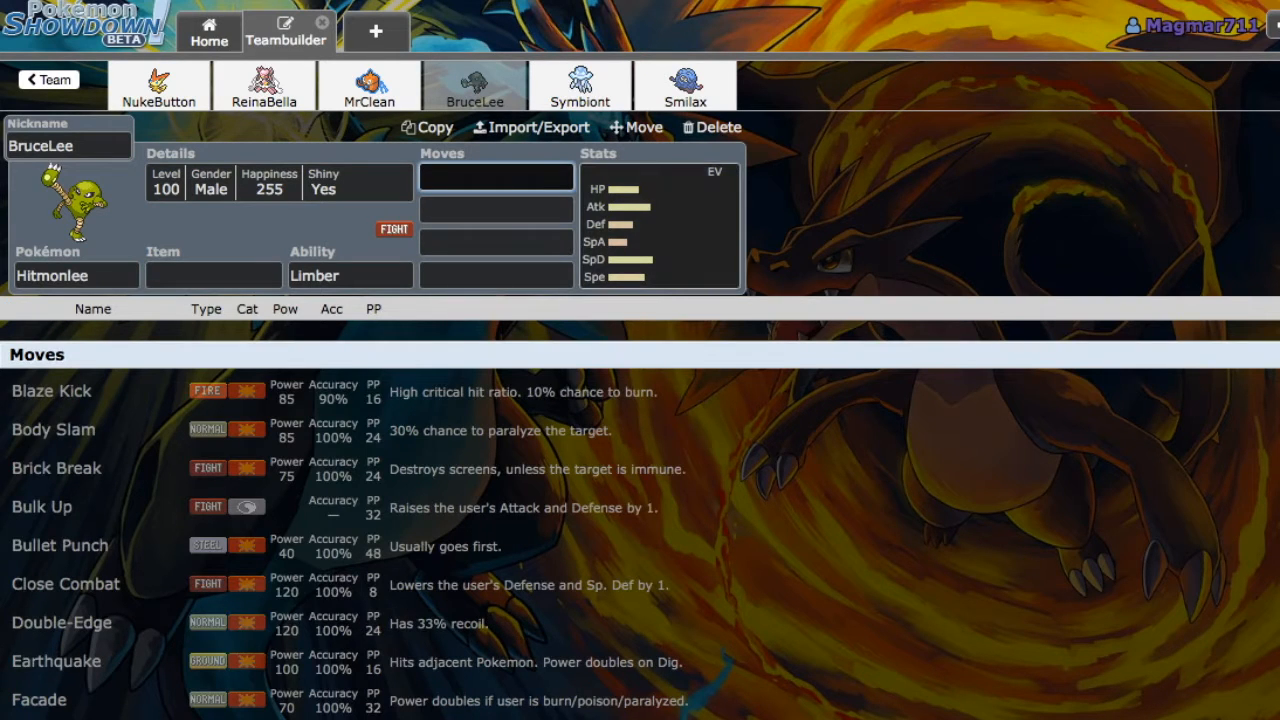
pyautogui.click(658, 220)
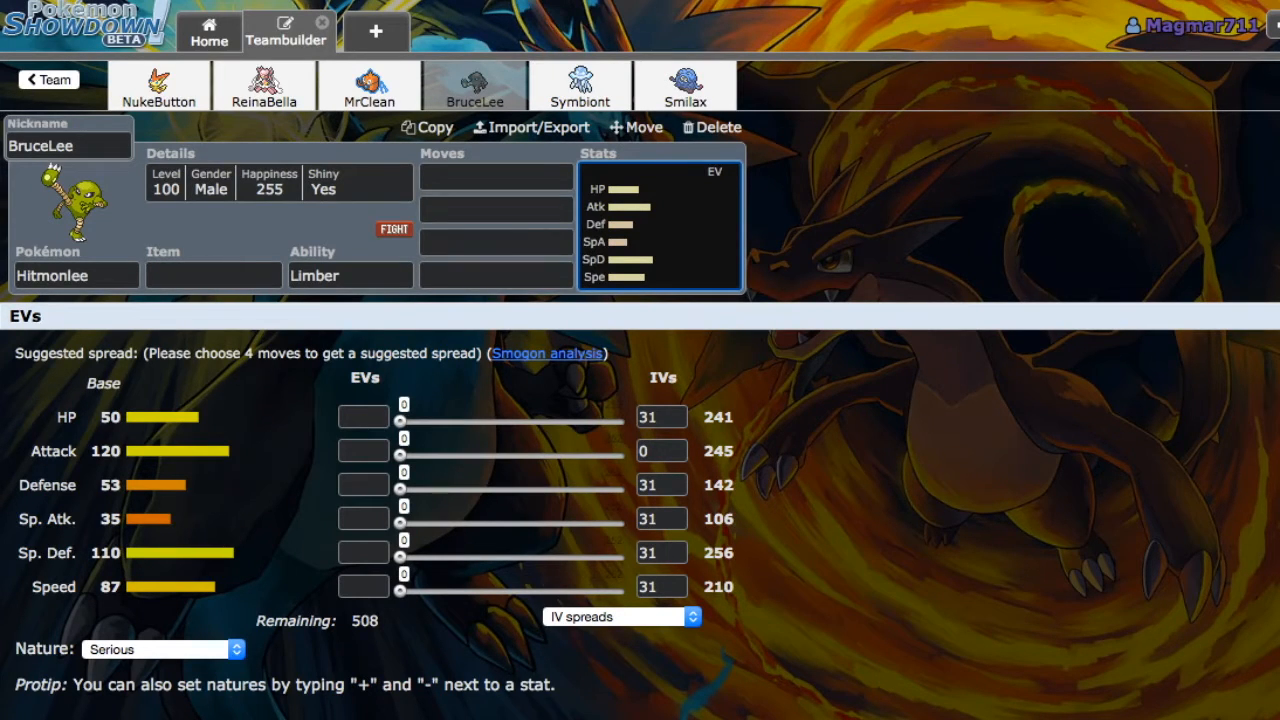
# Step: Recheck Hitmonlee's abilities and moves, then open Symbiont the Nihilego
pyautogui.click(350, 275)
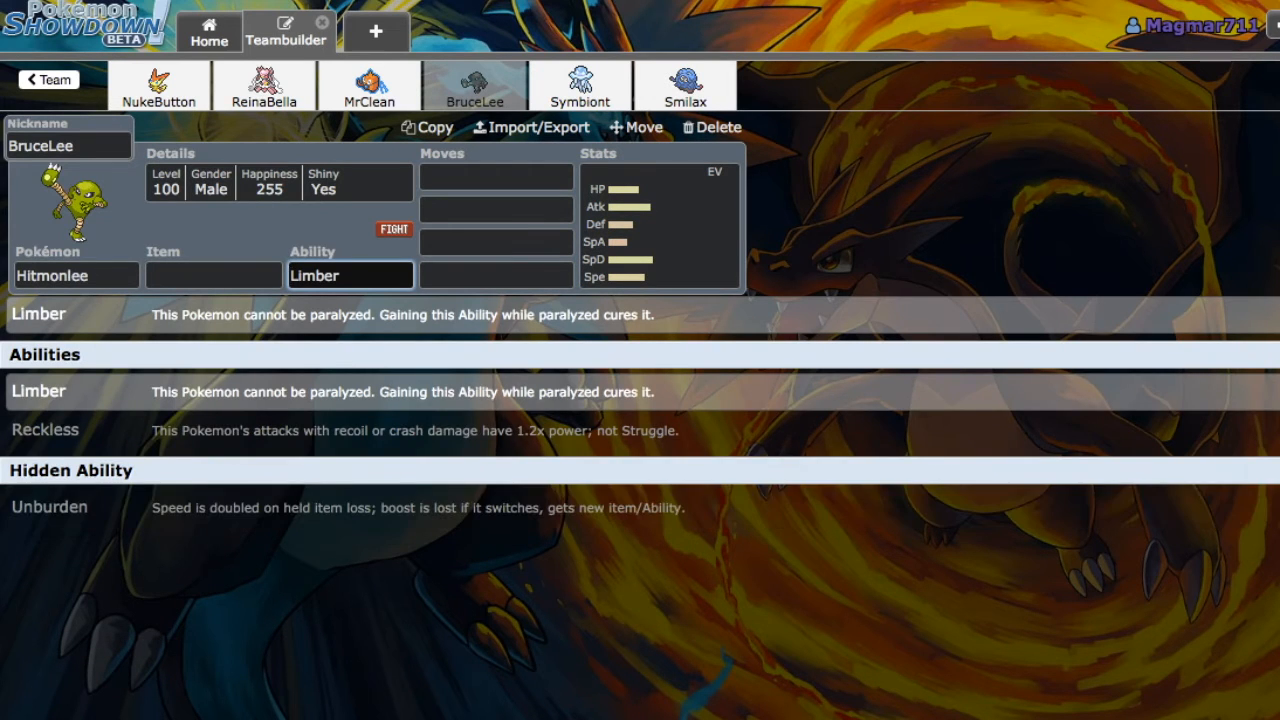
pyautogui.click(495, 176)
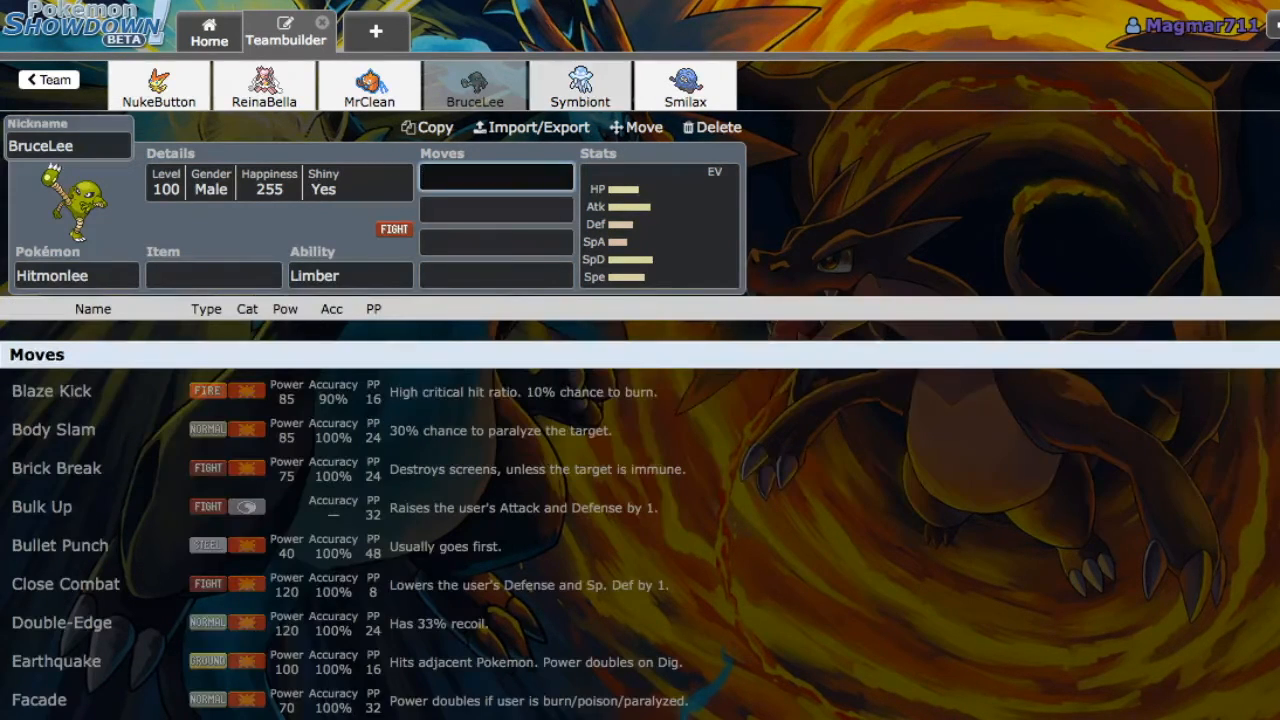
pyautogui.click(580, 85)
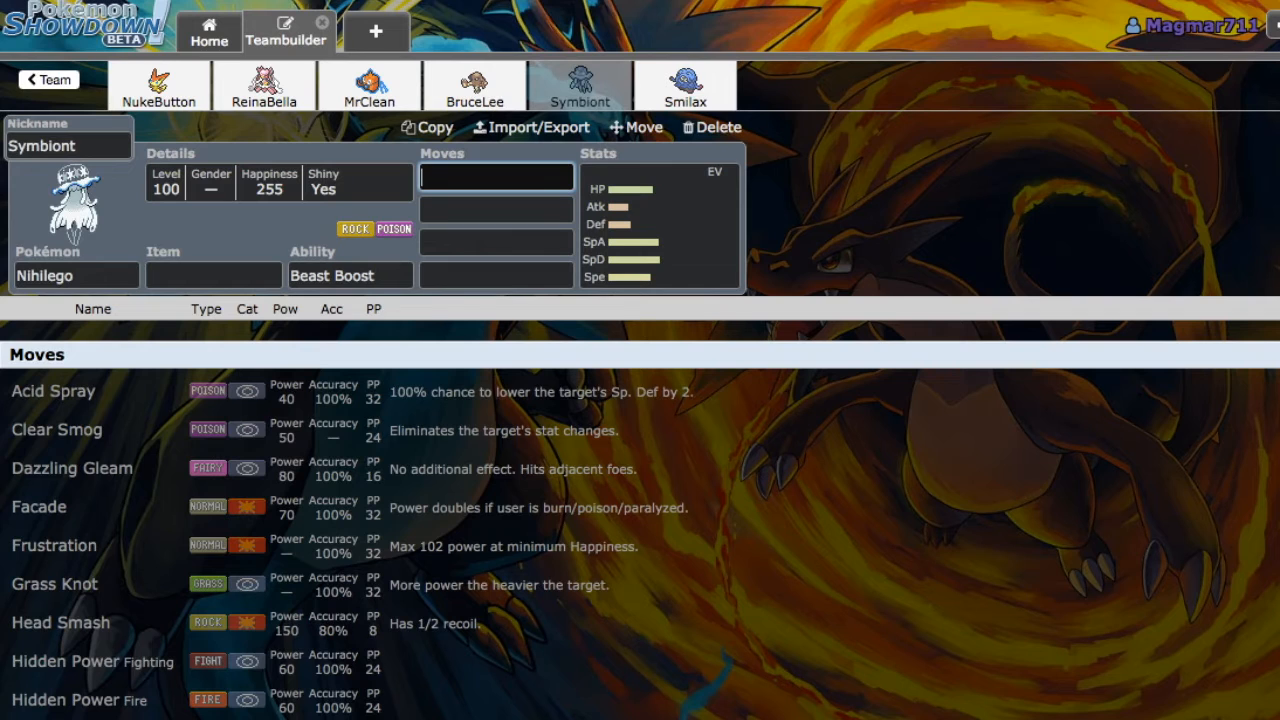
# Step: Show Nihilego's base stats (HP 109, Sp. Atk 127, Sp. Def 131) and EVs
pyautogui.click(659, 225)
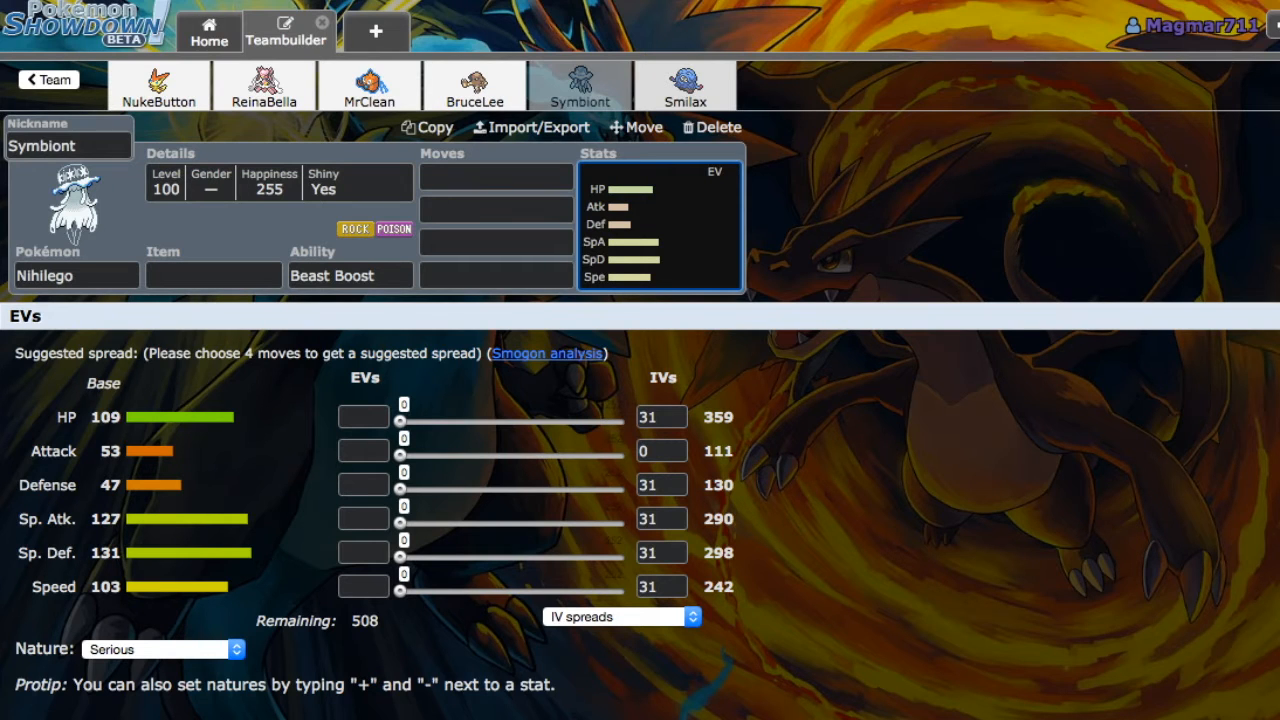
# Step: Switch to Smilax, the shiny Tangrowth with Regenerator
pyautogui.click(685, 85)
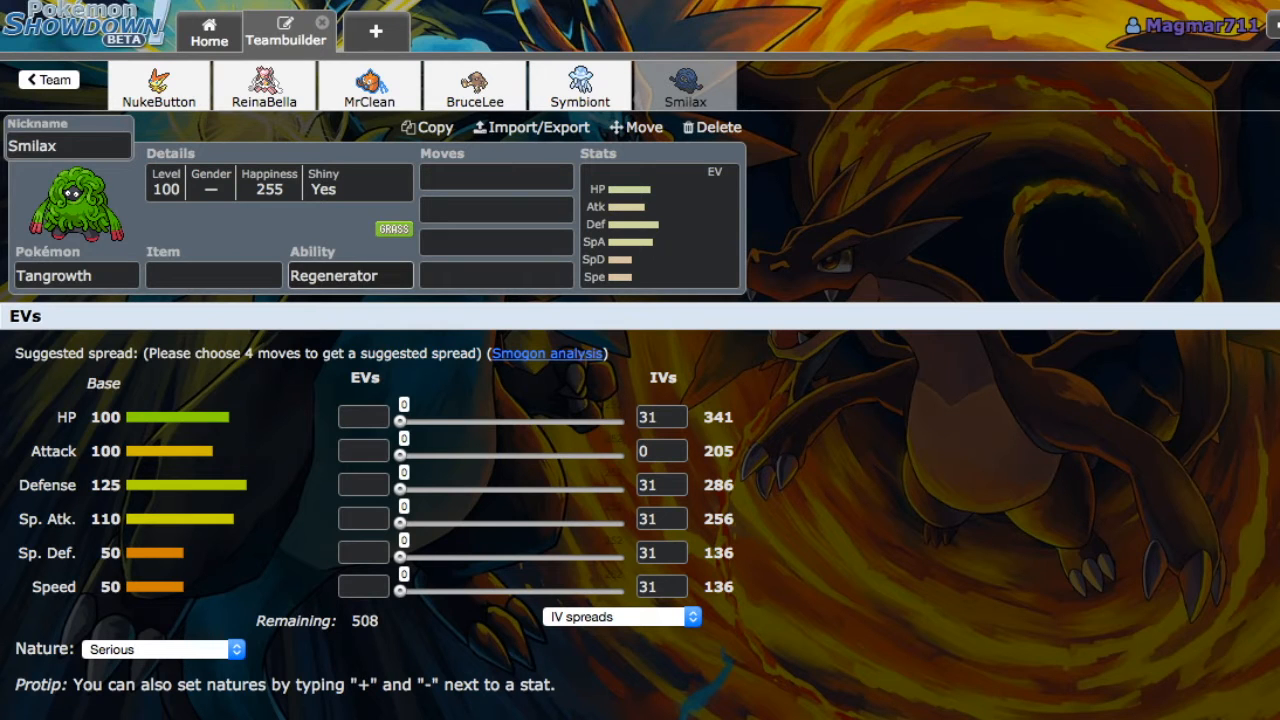
# Step: Scroll through Tangrowth's learnable moves, then return to Smilax's EV spread
pyautogui.click(495, 177)
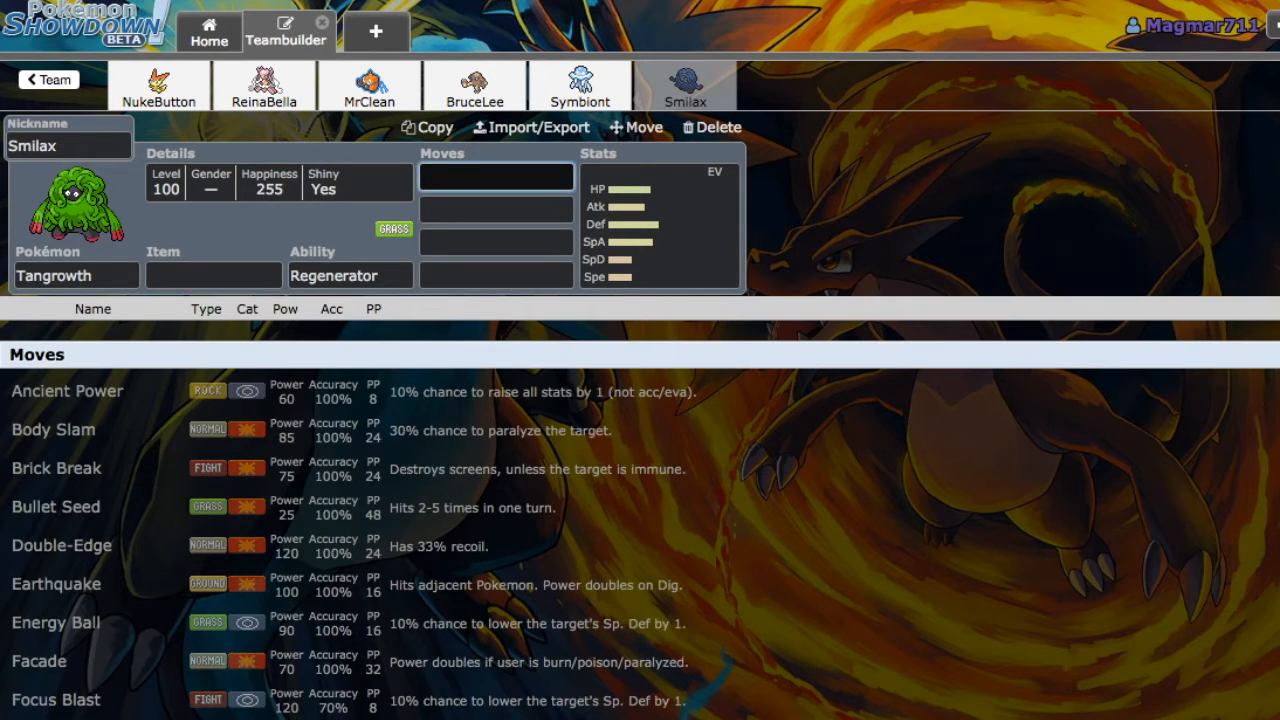
pyautogui.scroll(-3)
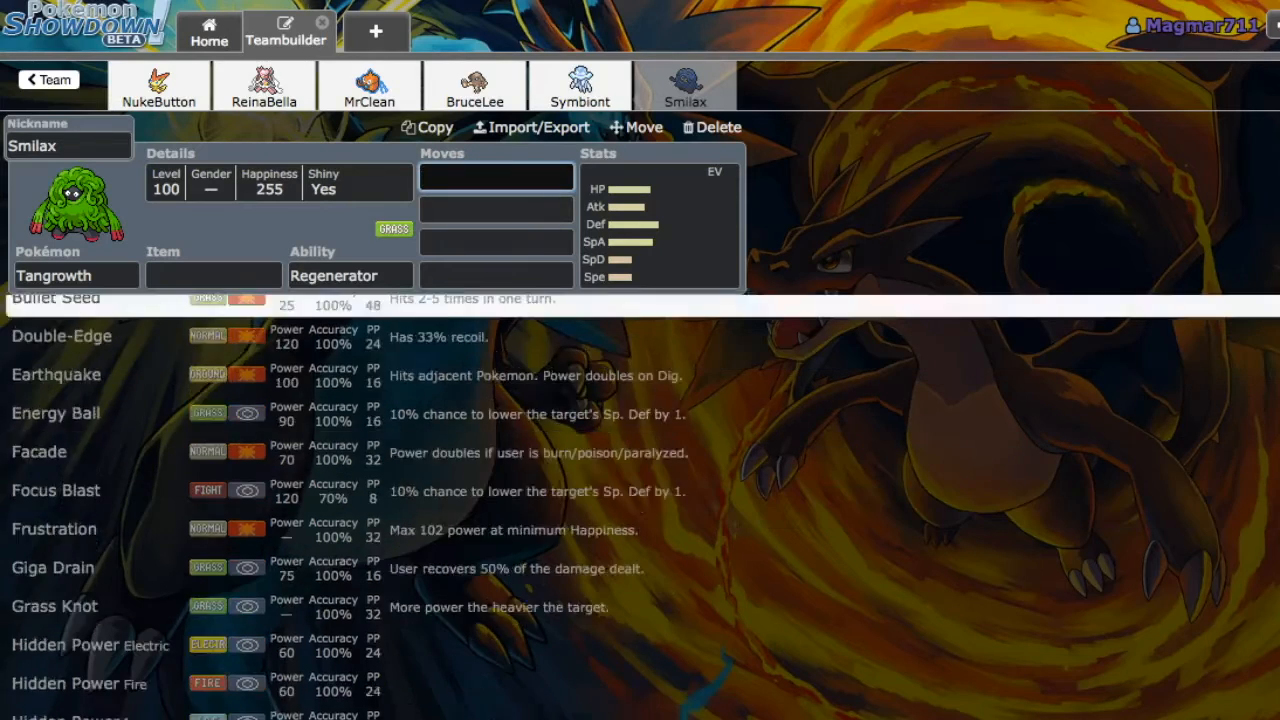
pyautogui.scroll(3)
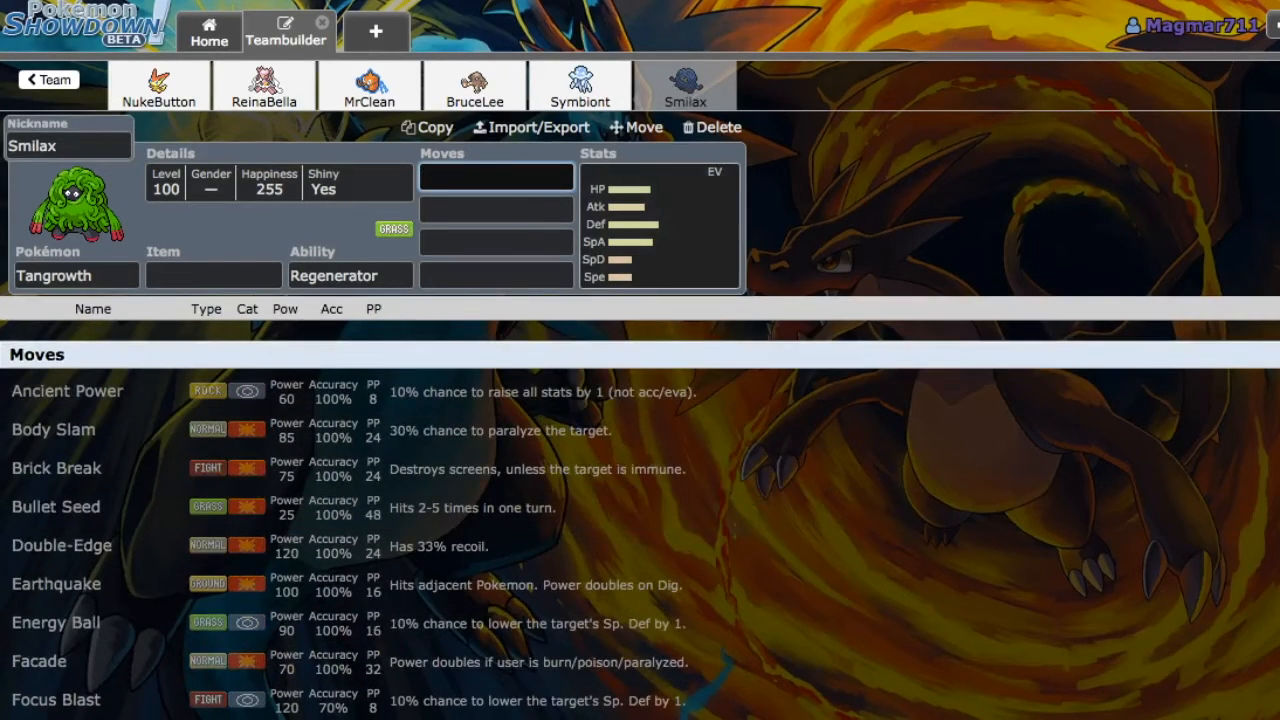
pyautogui.click(658, 220)
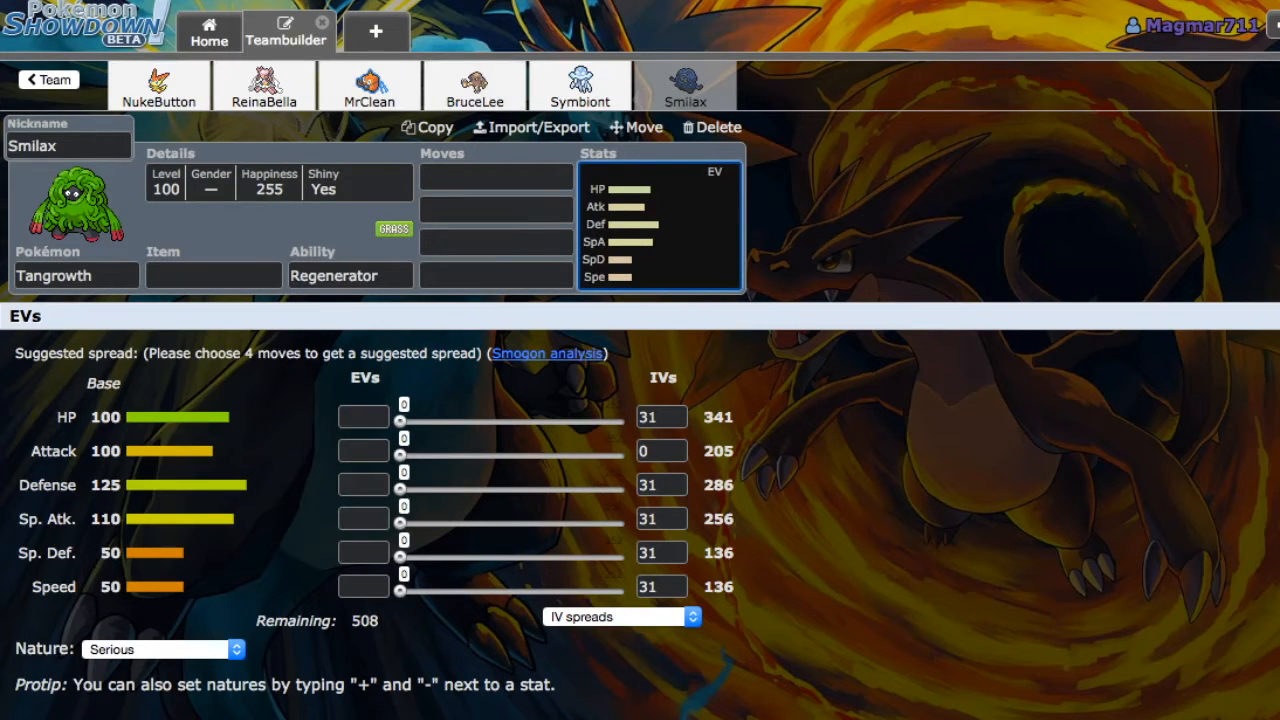
# Step: Revisit Symbiont and Smilax, then leave Hive Draft Part 1 for The Hive folder
pyautogui.click(580, 86)
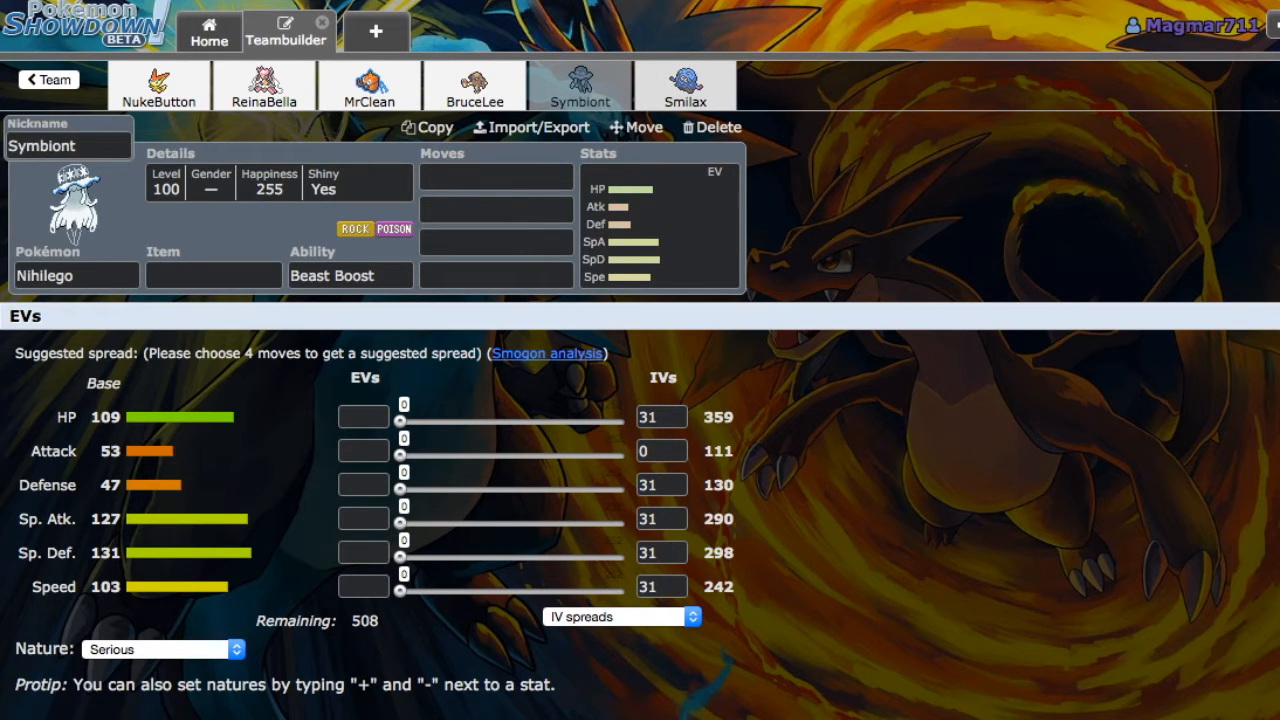
pyautogui.click(684, 85)
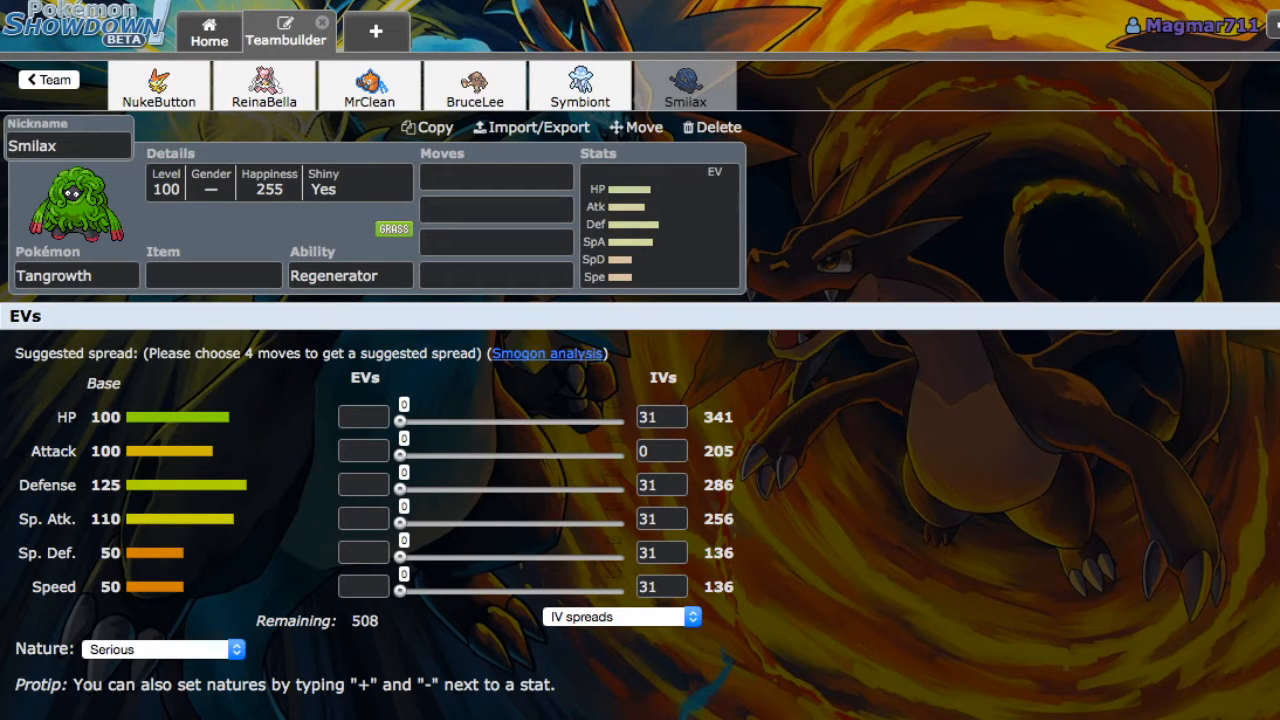
pyautogui.click(48, 79)
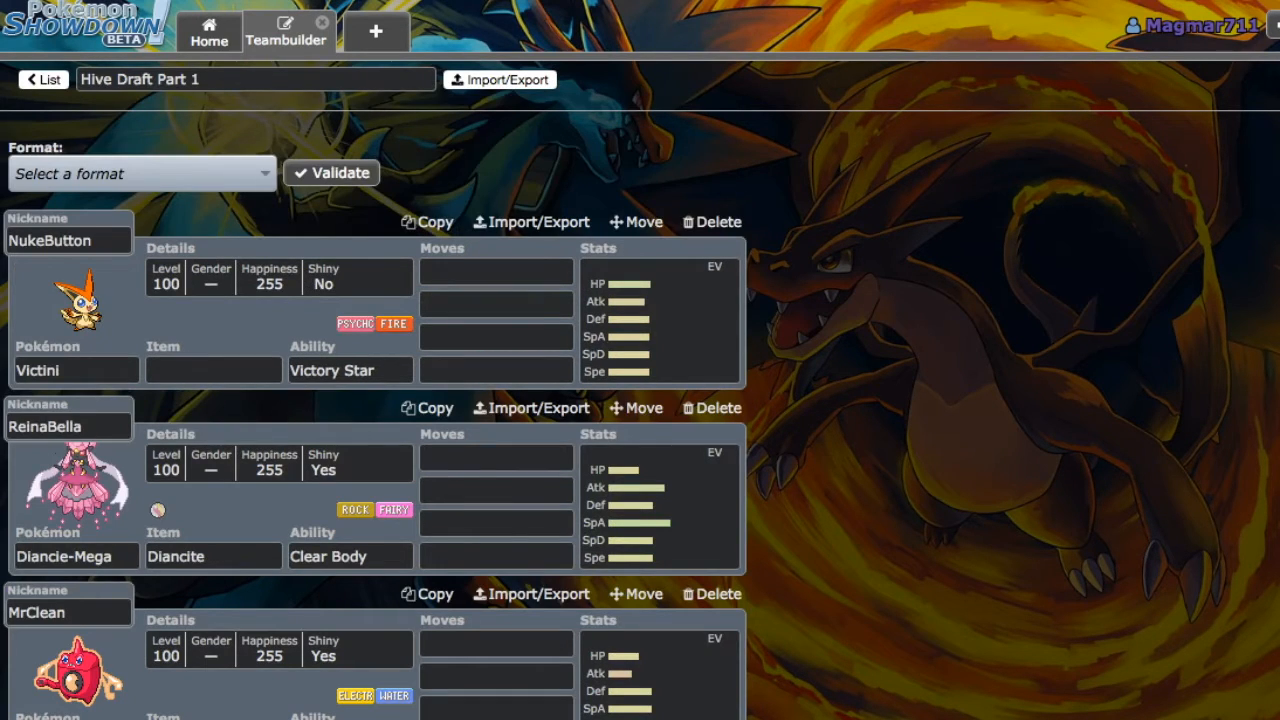
pyautogui.click(43, 79)
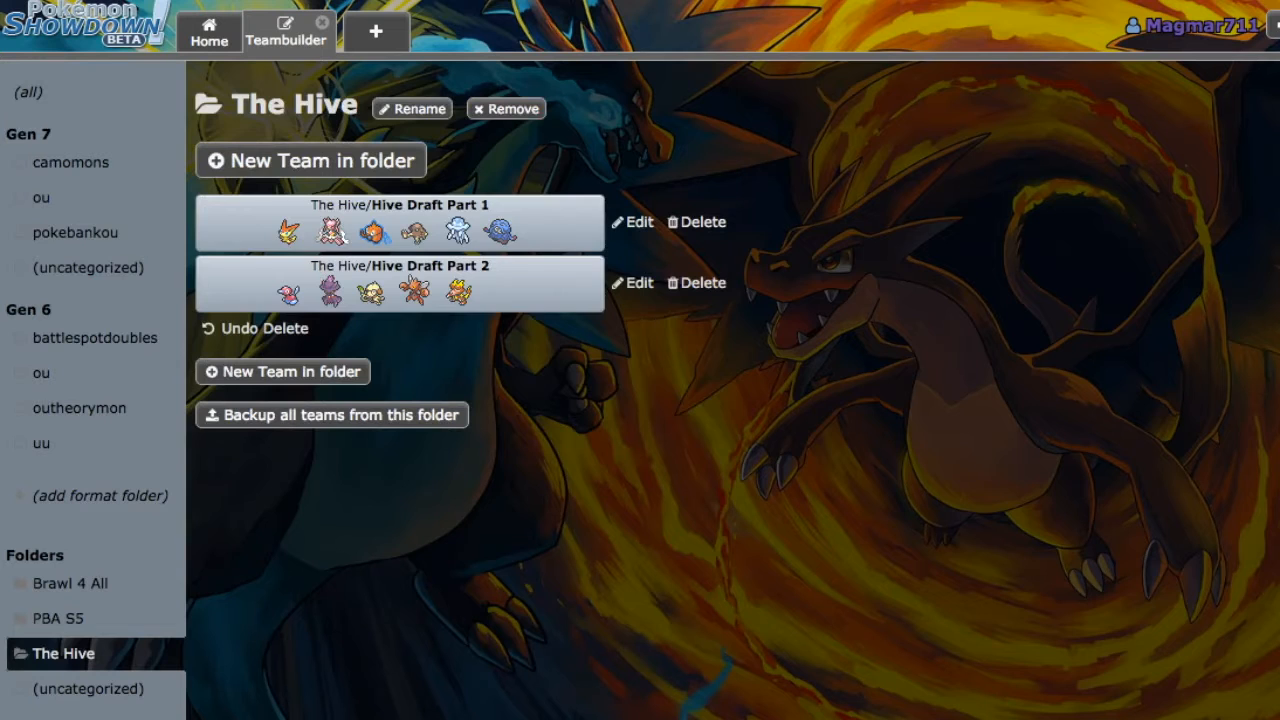
# Step: Open Hive Draft Part 2 and review PhatDuck's item, moves, ability and EV spread
pyautogui.click(633, 283)
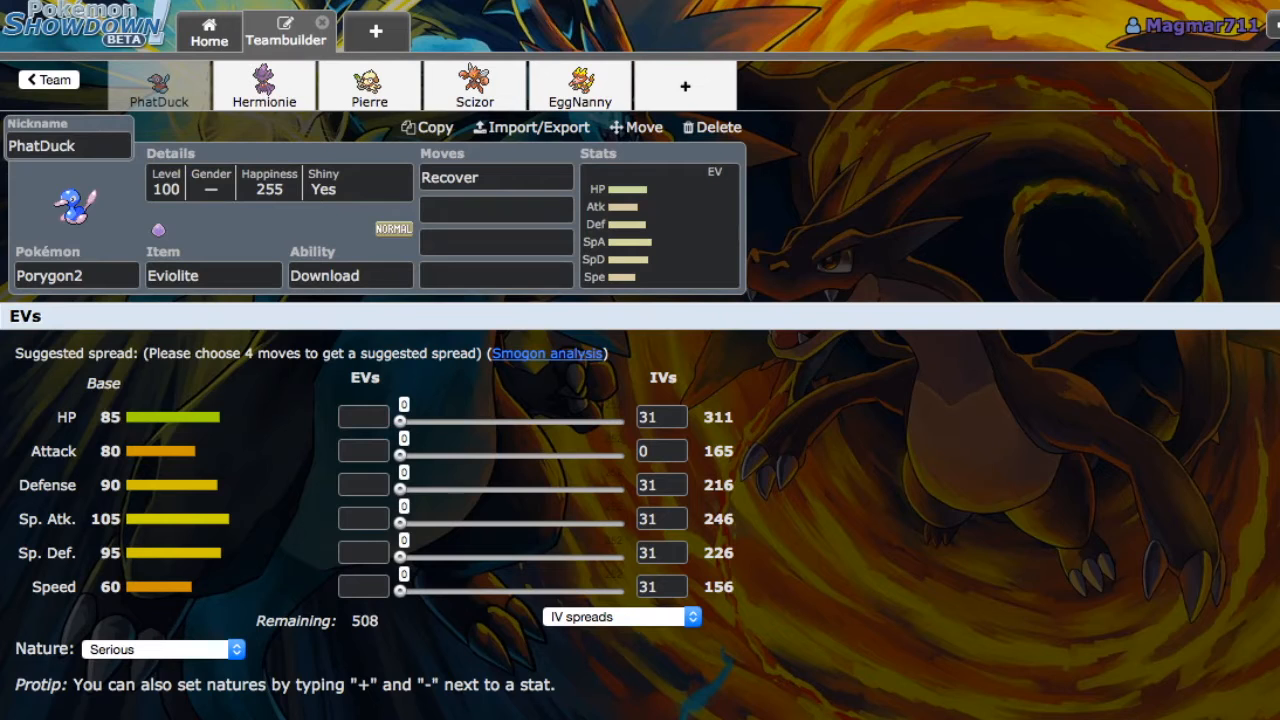
pyautogui.click(213, 275)
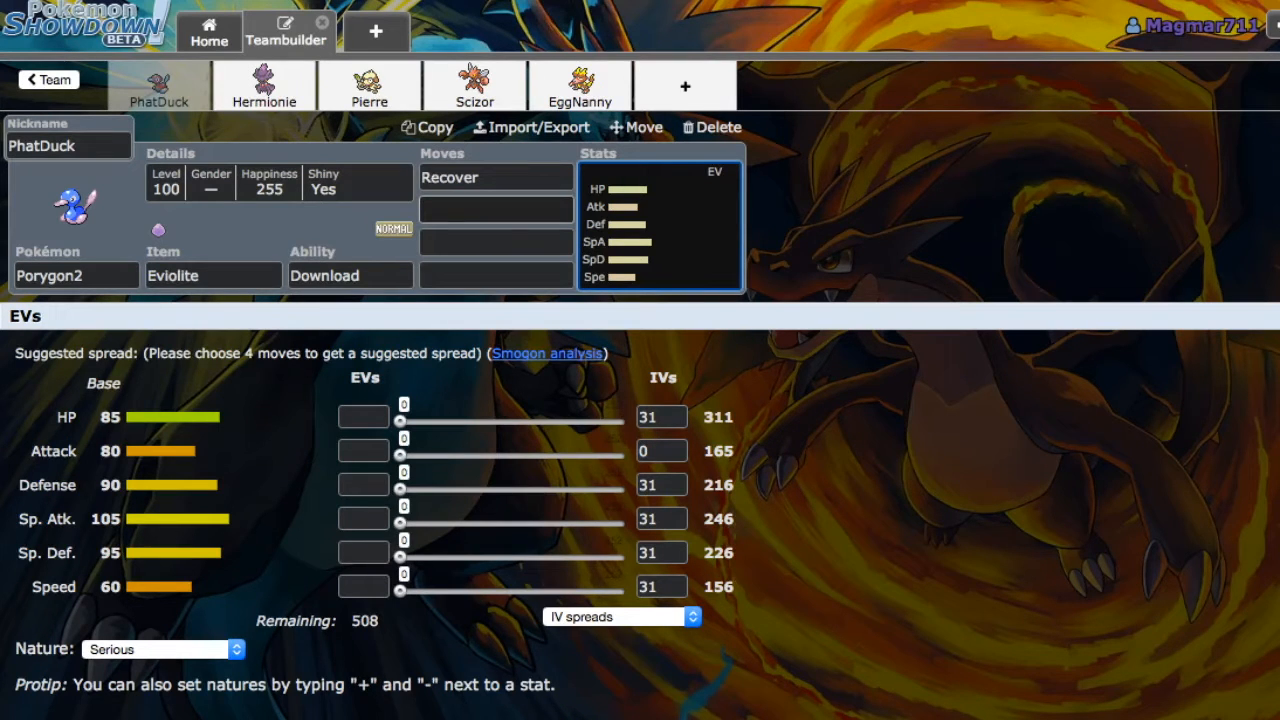
pyautogui.click(495, 209)
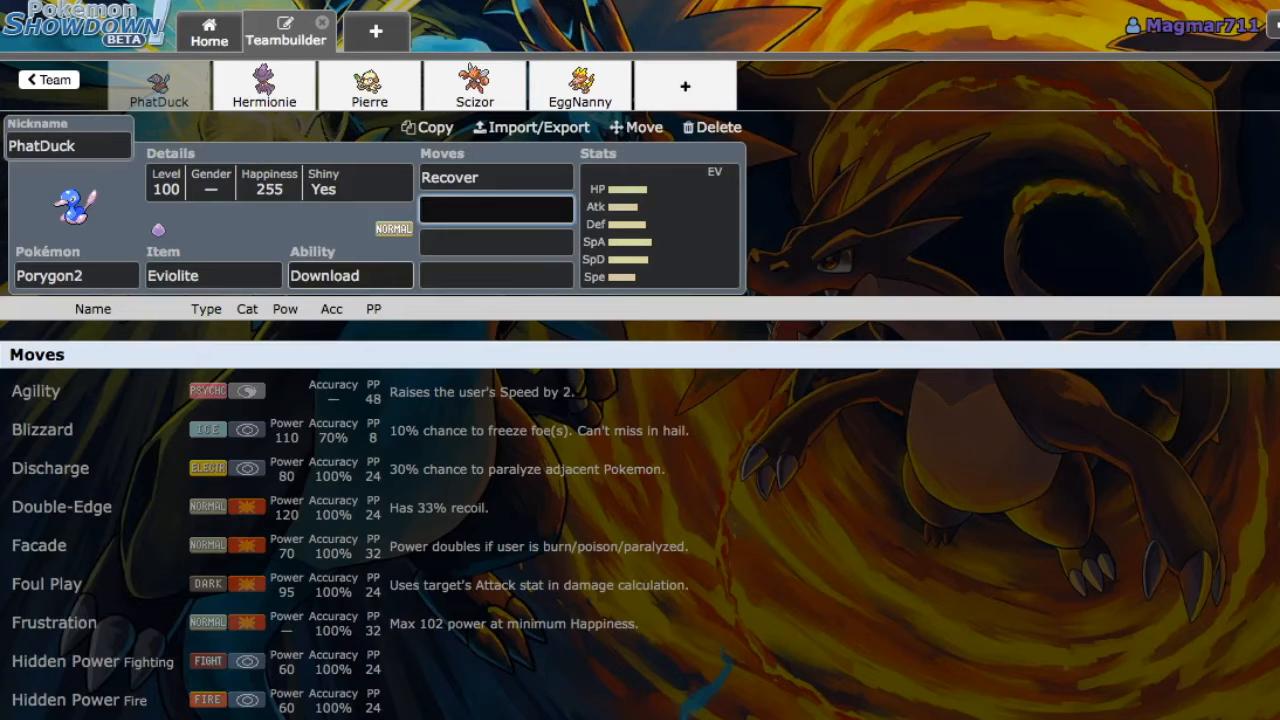
pyautogui.click(349, 275)
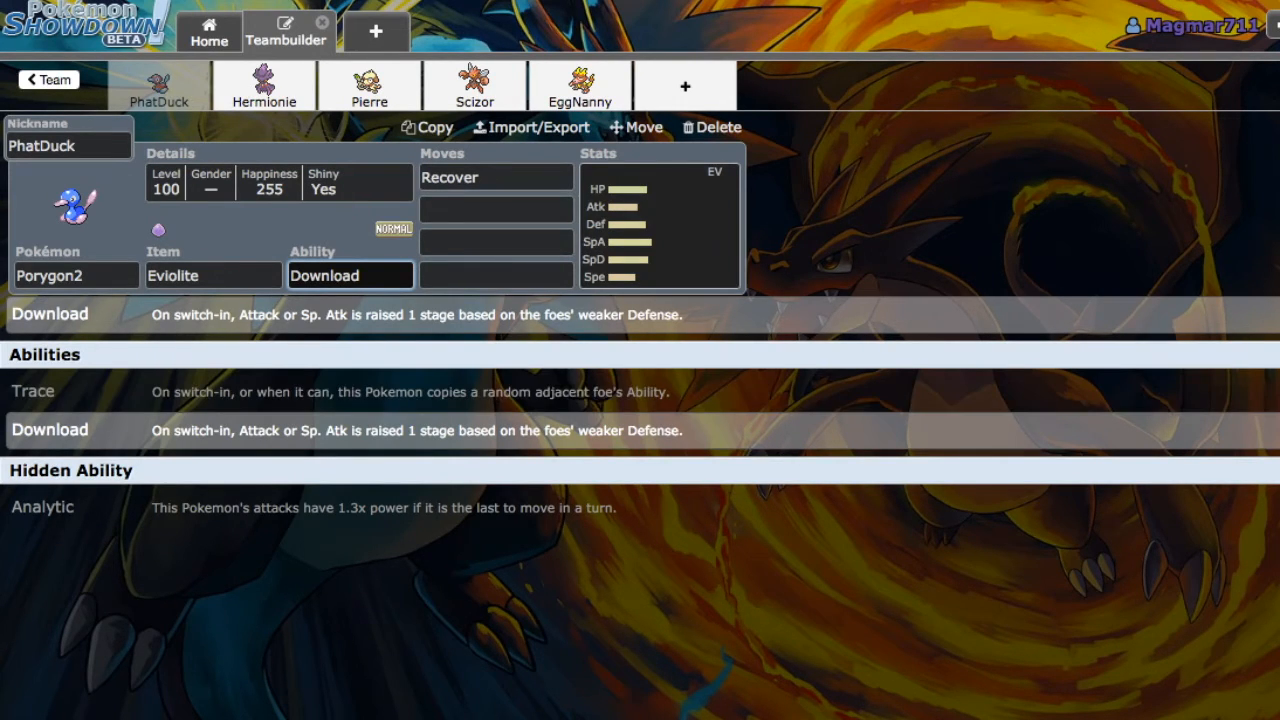
pyautogui.click(659, 220)
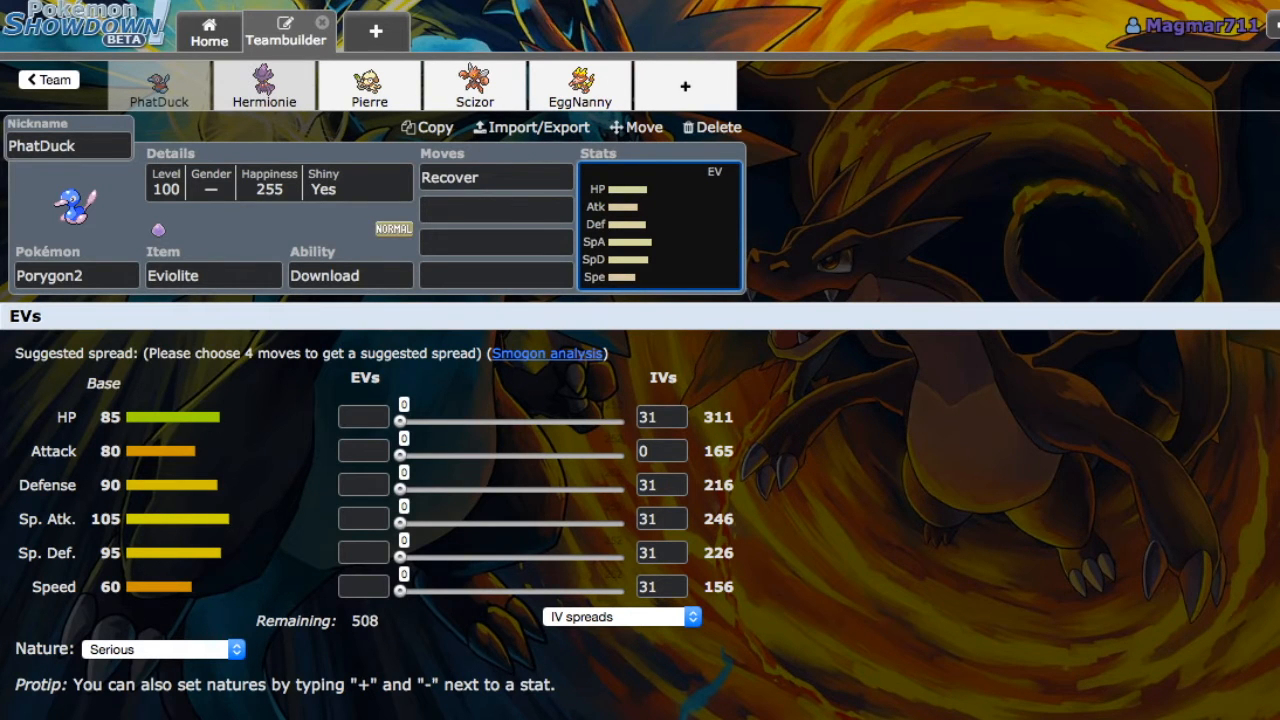
# Step: Open Hermionie the Mismagius and browse its first-move list, searching 'tr'
pyautogui.click(264, 85)
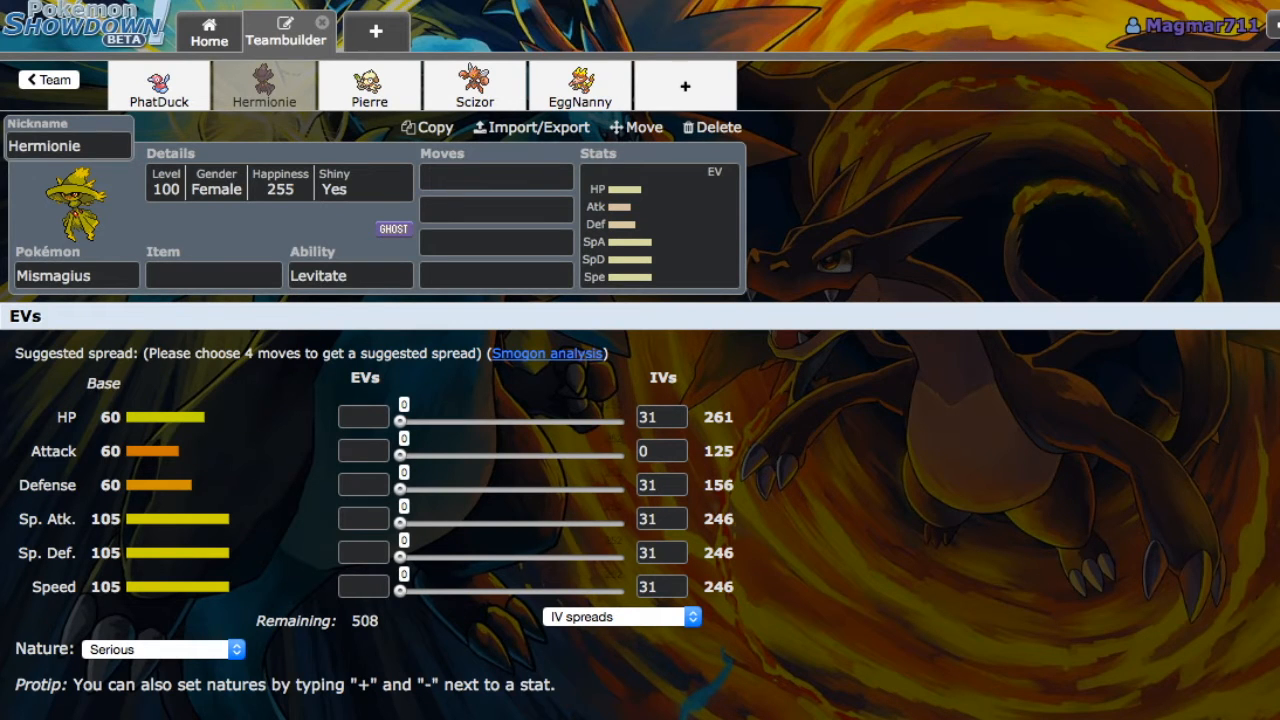
pyautogui.click(495, 177)
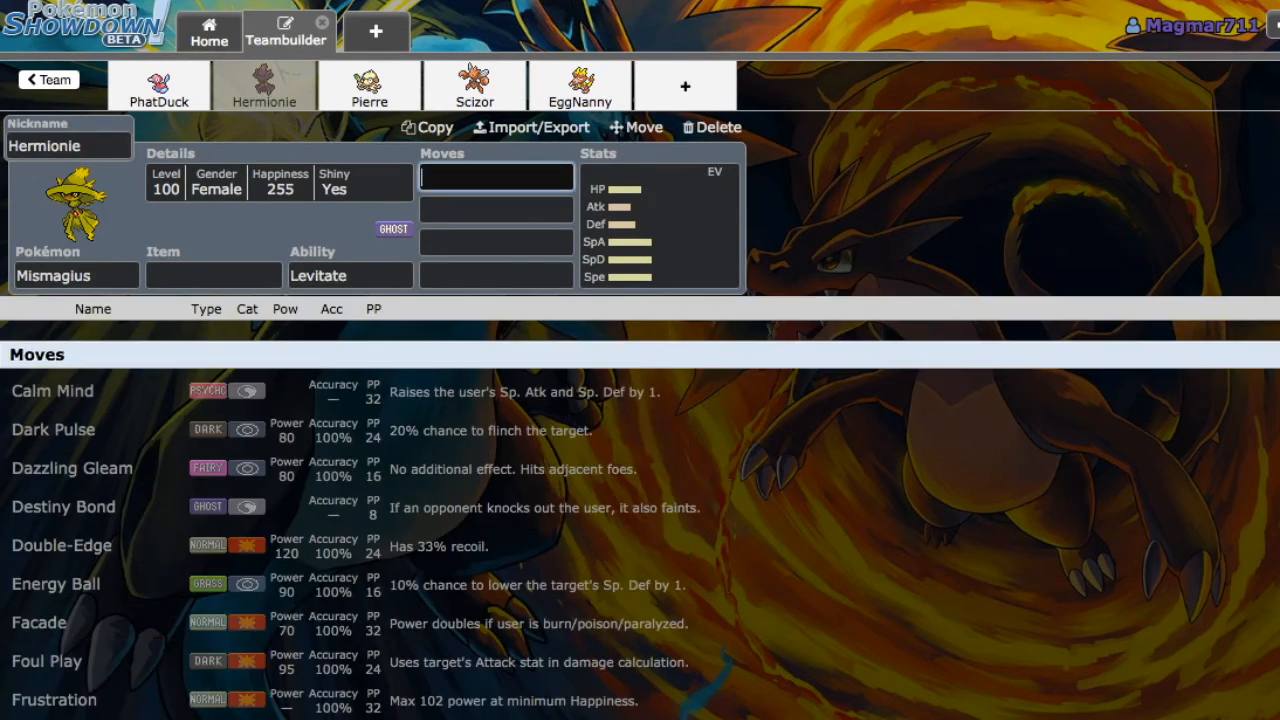
pyautogui.write('tr')
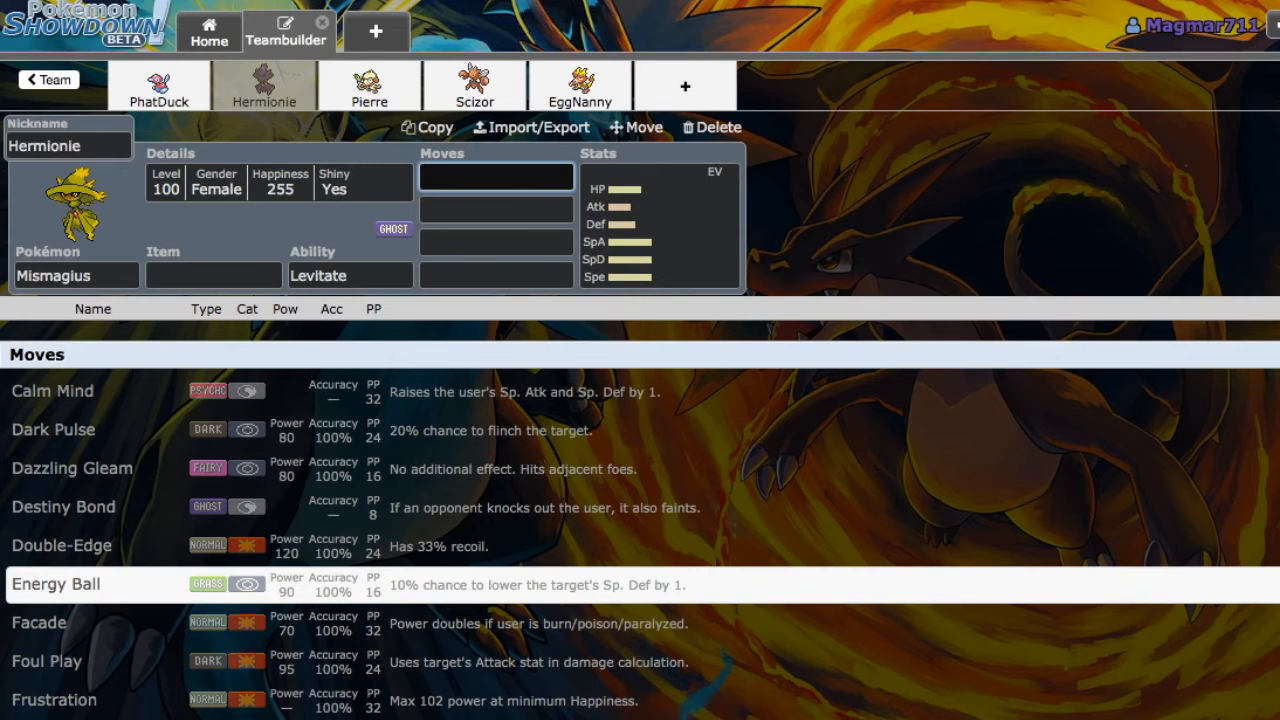
pyautogui.scroll(-3)
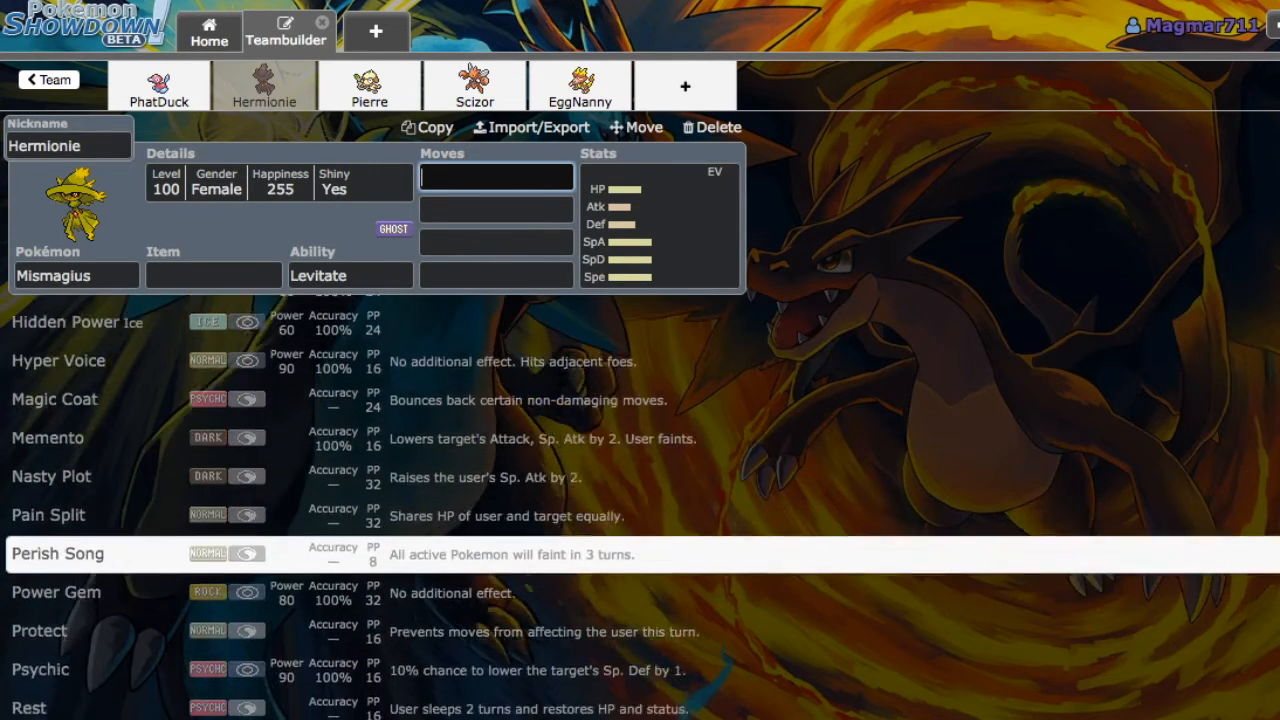
pyautogui.scroll(-3)
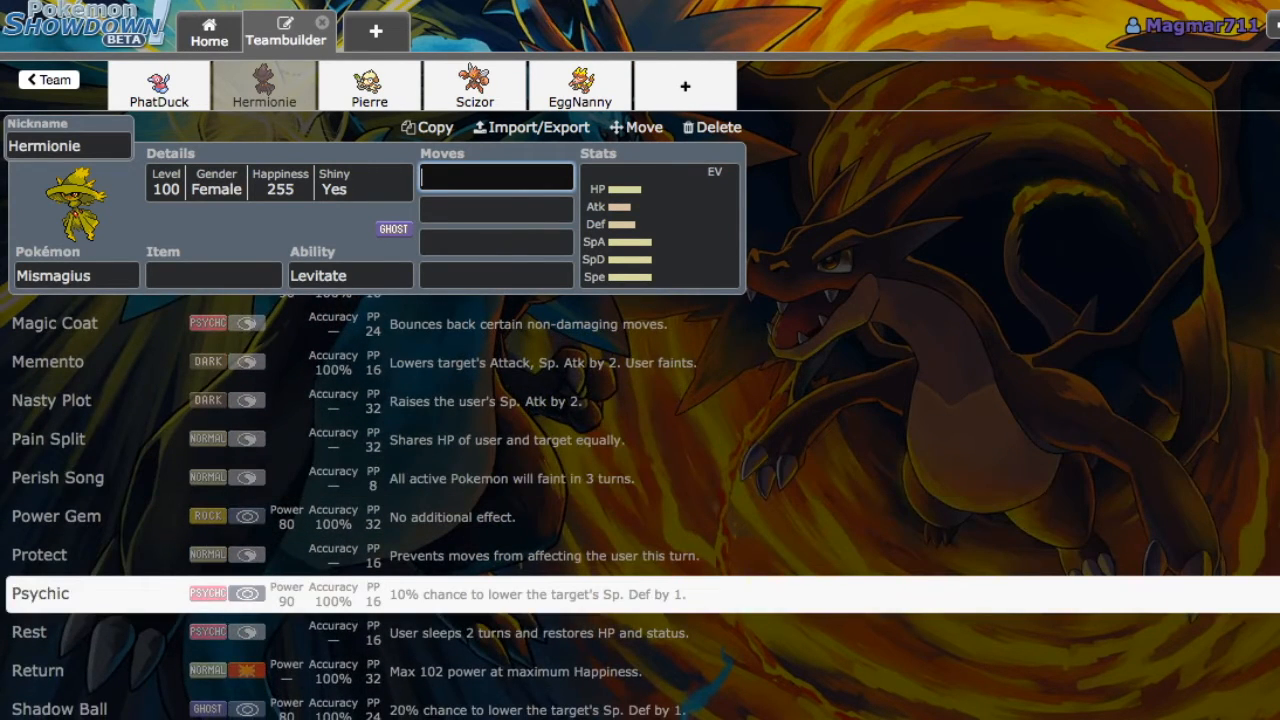
pyautogui.moveTo(55, 516)
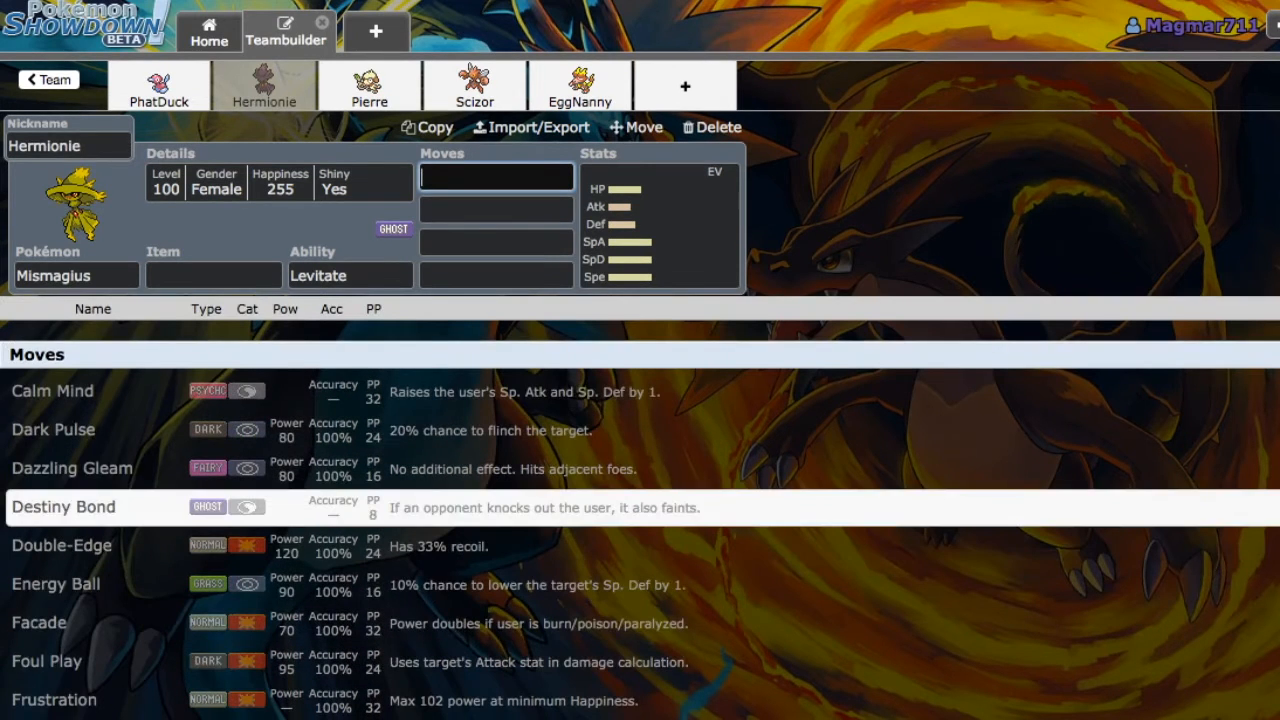
# Step: Search Mismagius's moves for 'fire', check its stat spread, then return to the first move
pyautogui.write('fi')
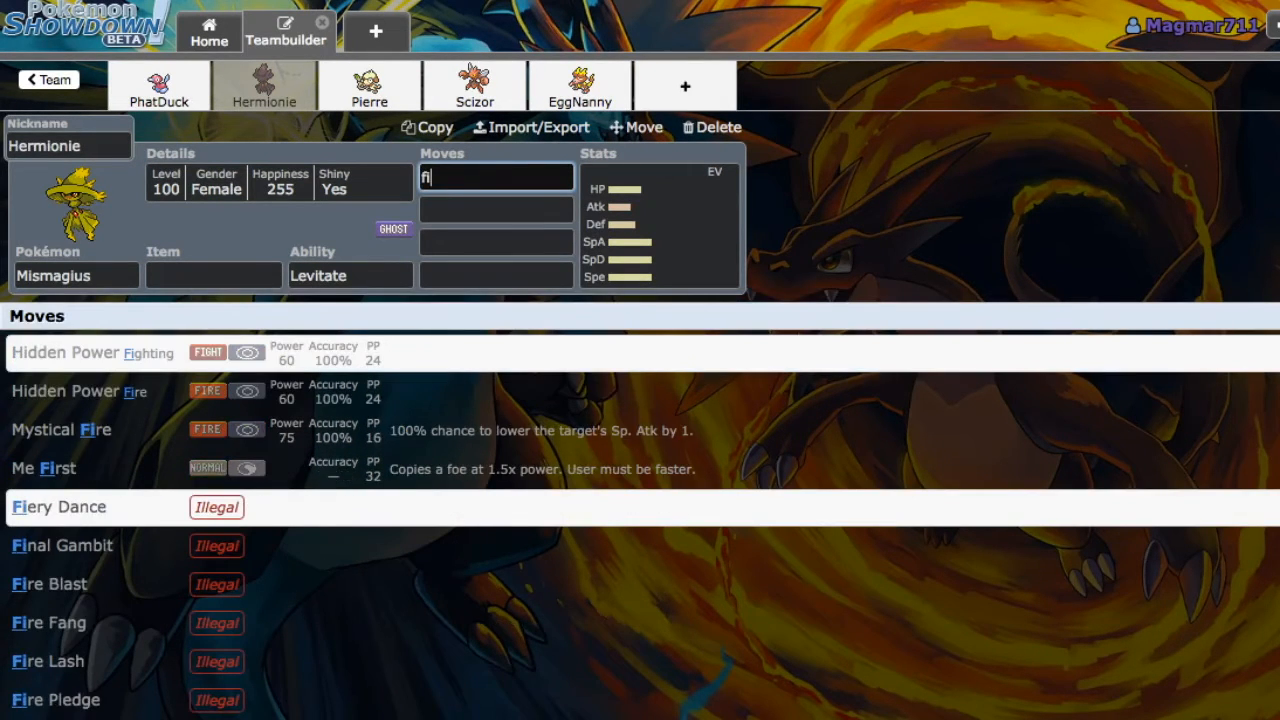
pyautogui.write('e')
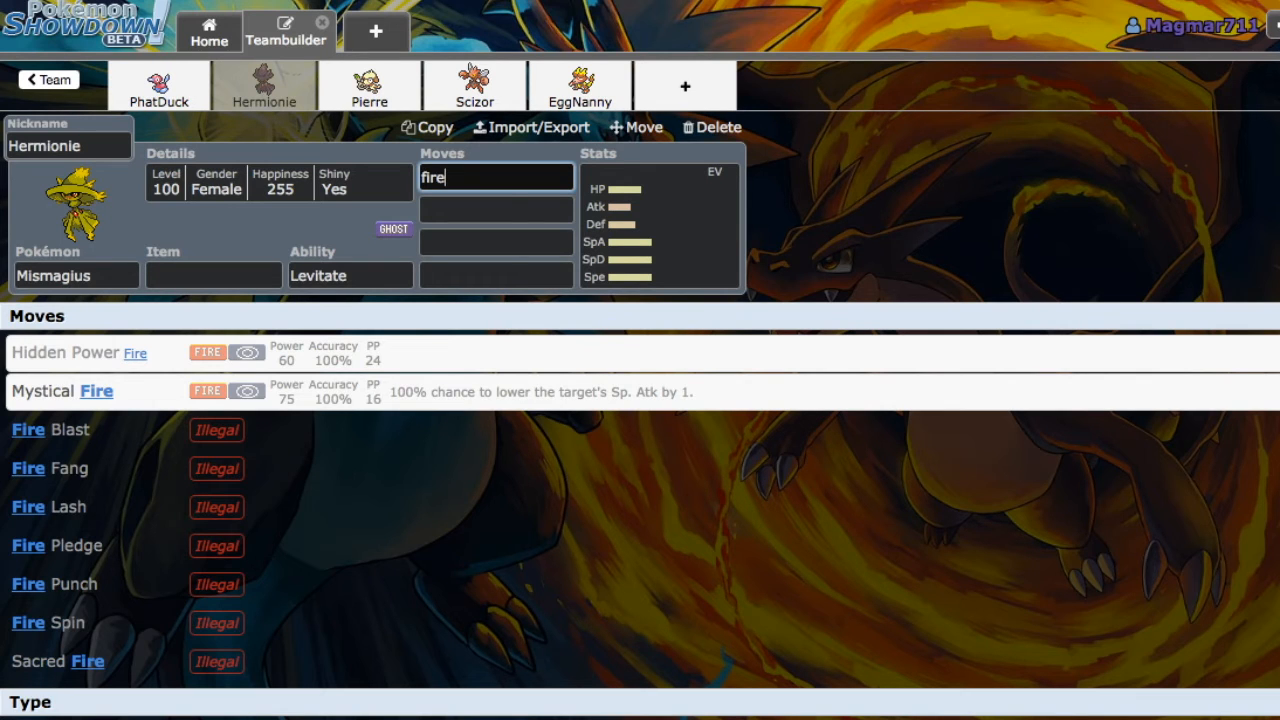
pyautogui.click(660, 220)
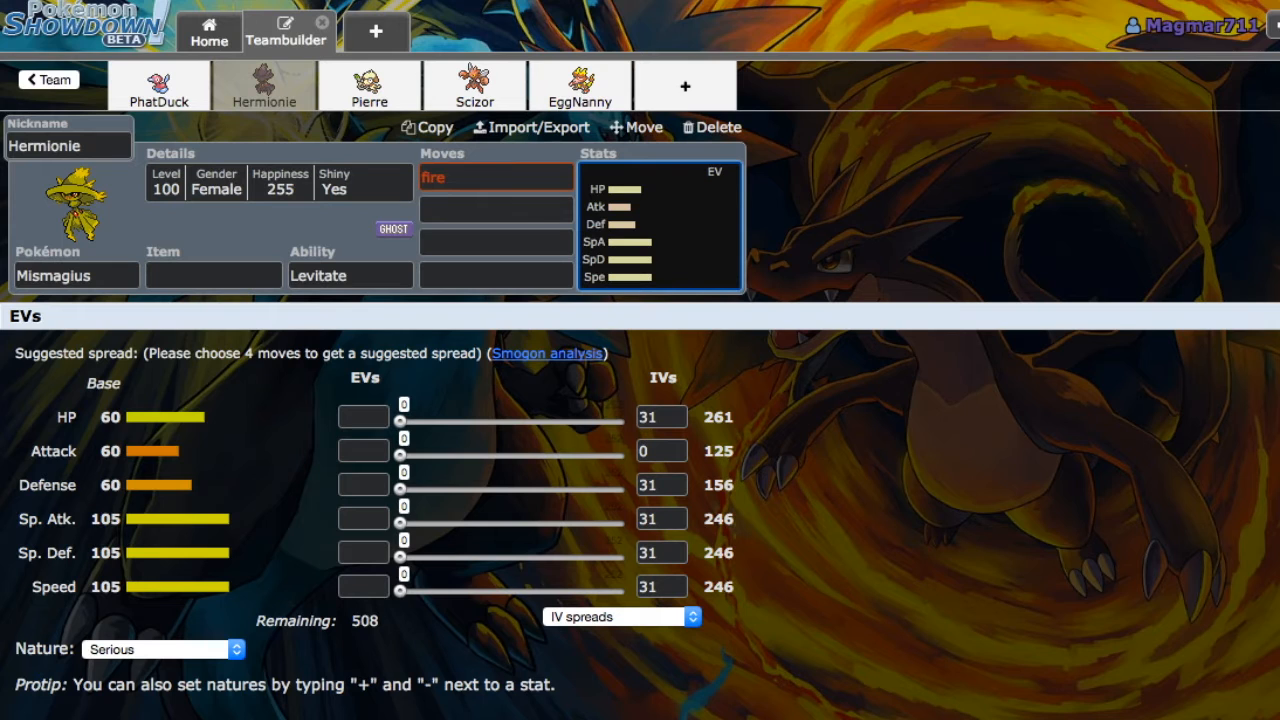
pyautogui.click(495, 177)
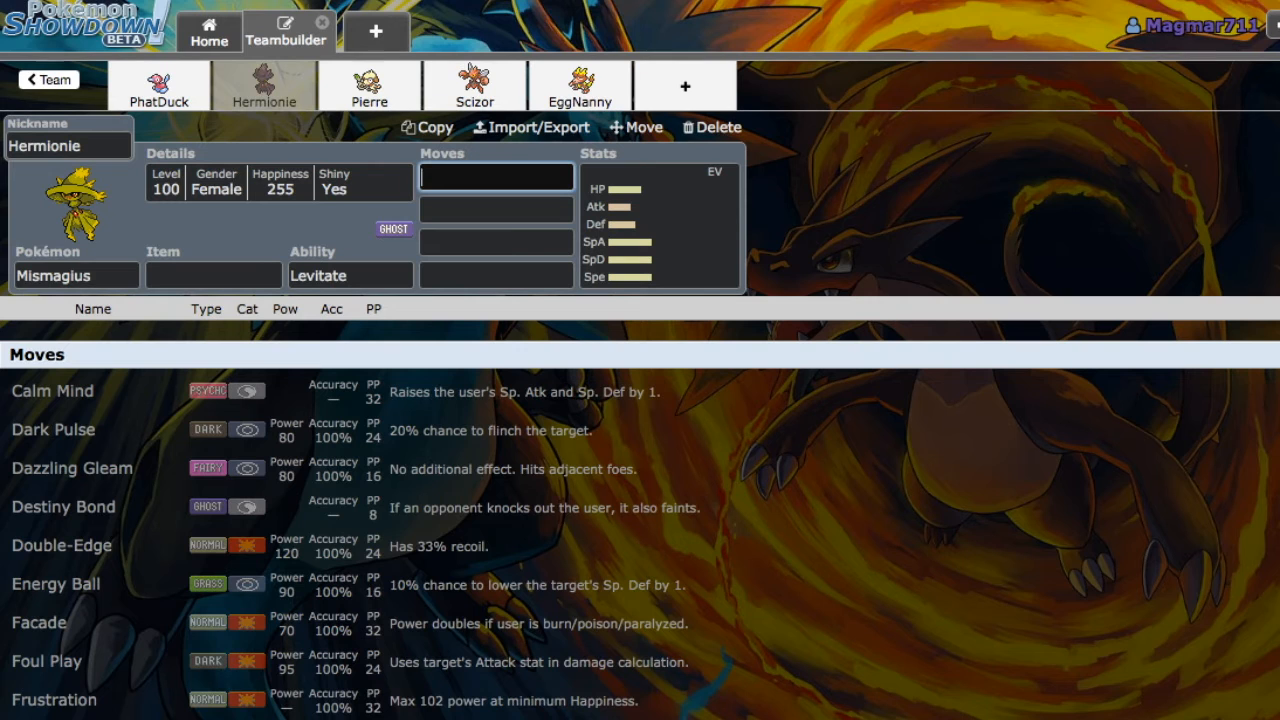
# Step: Open Pierre the Smeargle and scroll through its move options, including Sketched moves
pyautogui.click(369, 85)
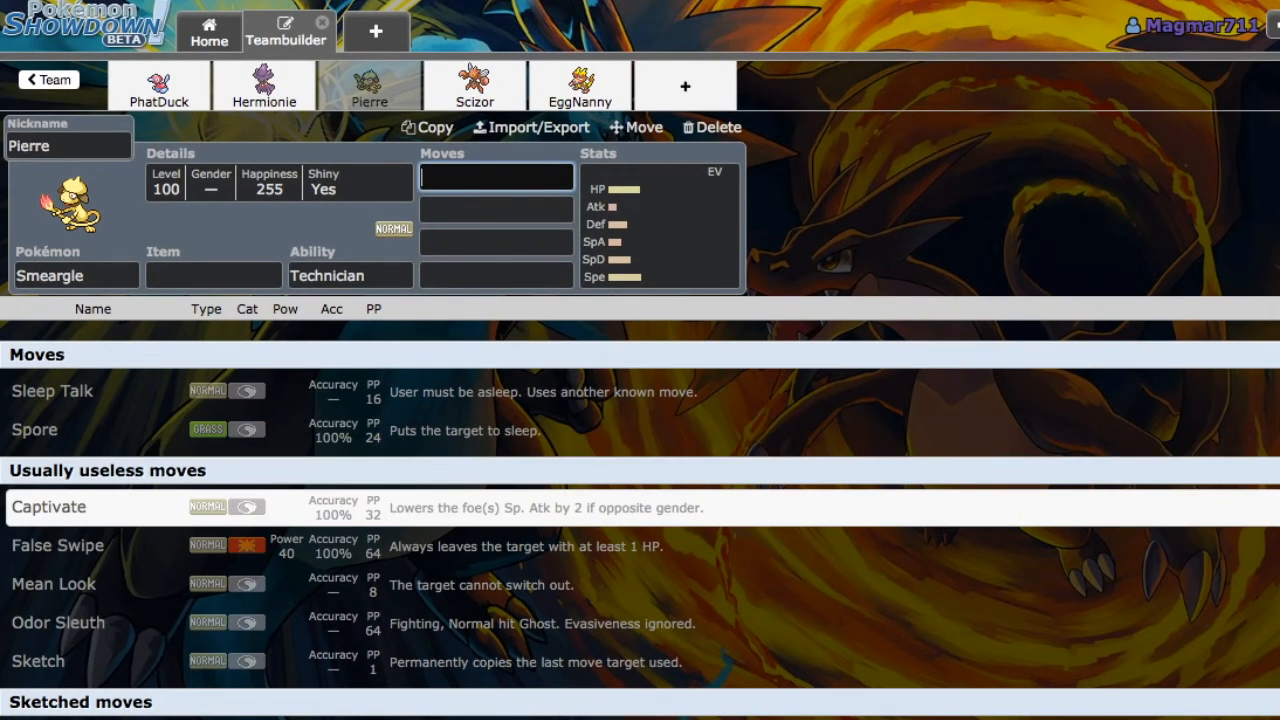
pyautogui.scroll(-3)
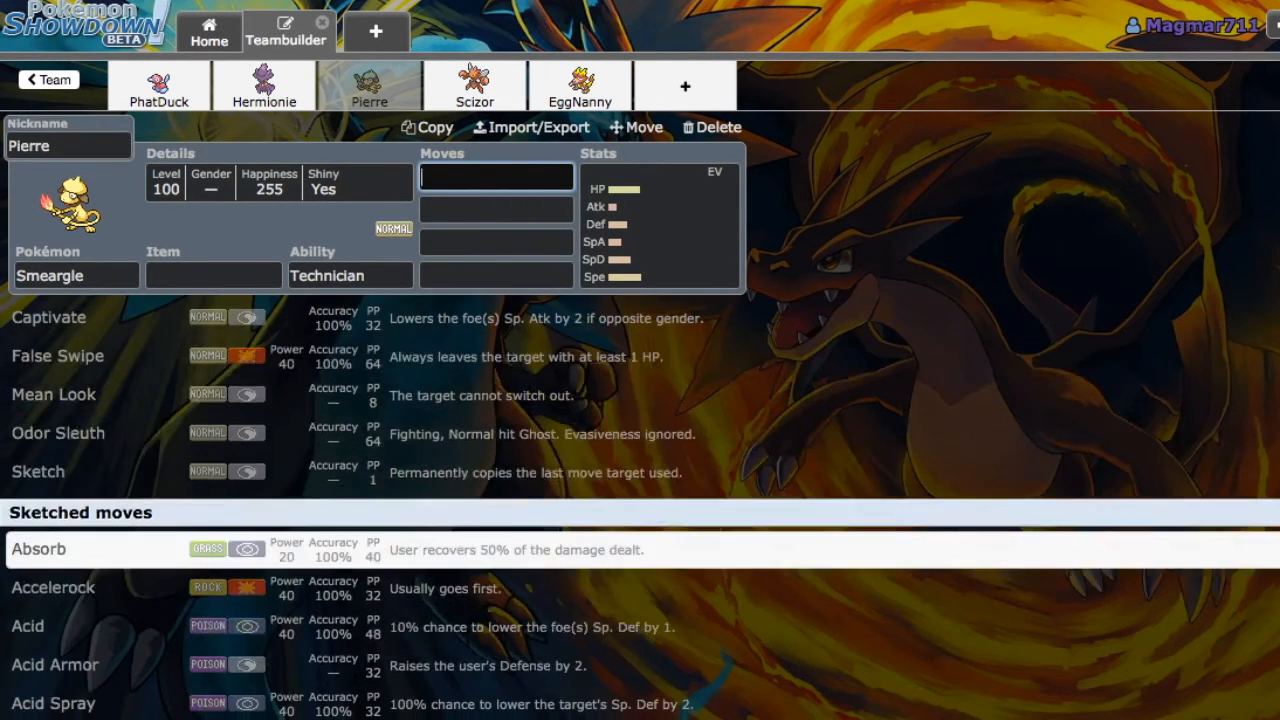
pyautogui.scroll(-3)
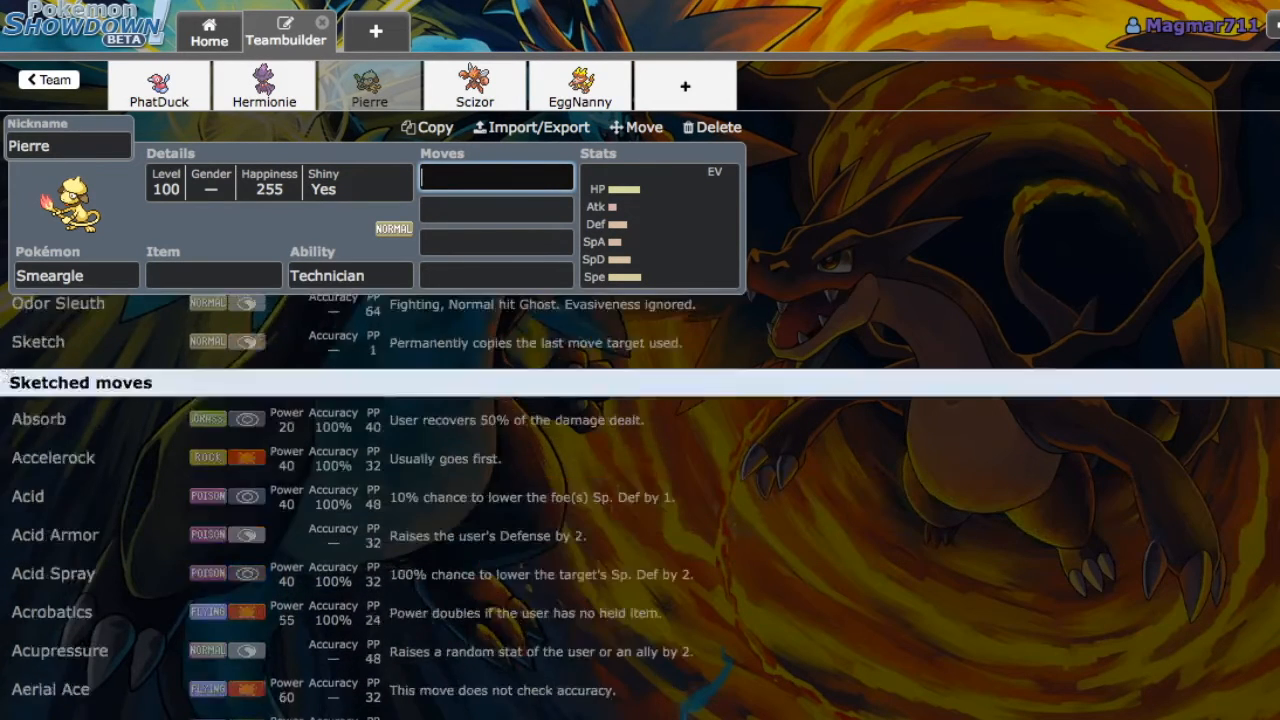
pyautogui.scroll(-3)
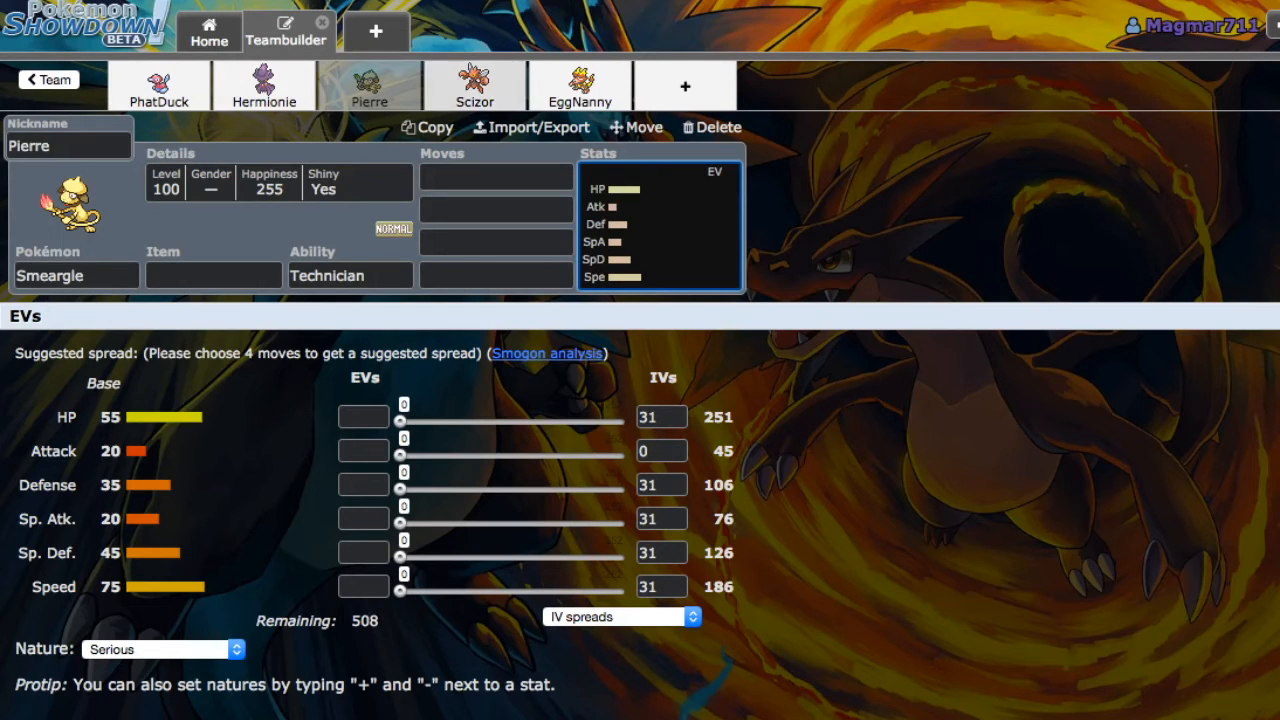
# Step: Open Scizor and scroll its learnable moves from Acrobatics through X-Scissor
pyautogui.click(474, 85)
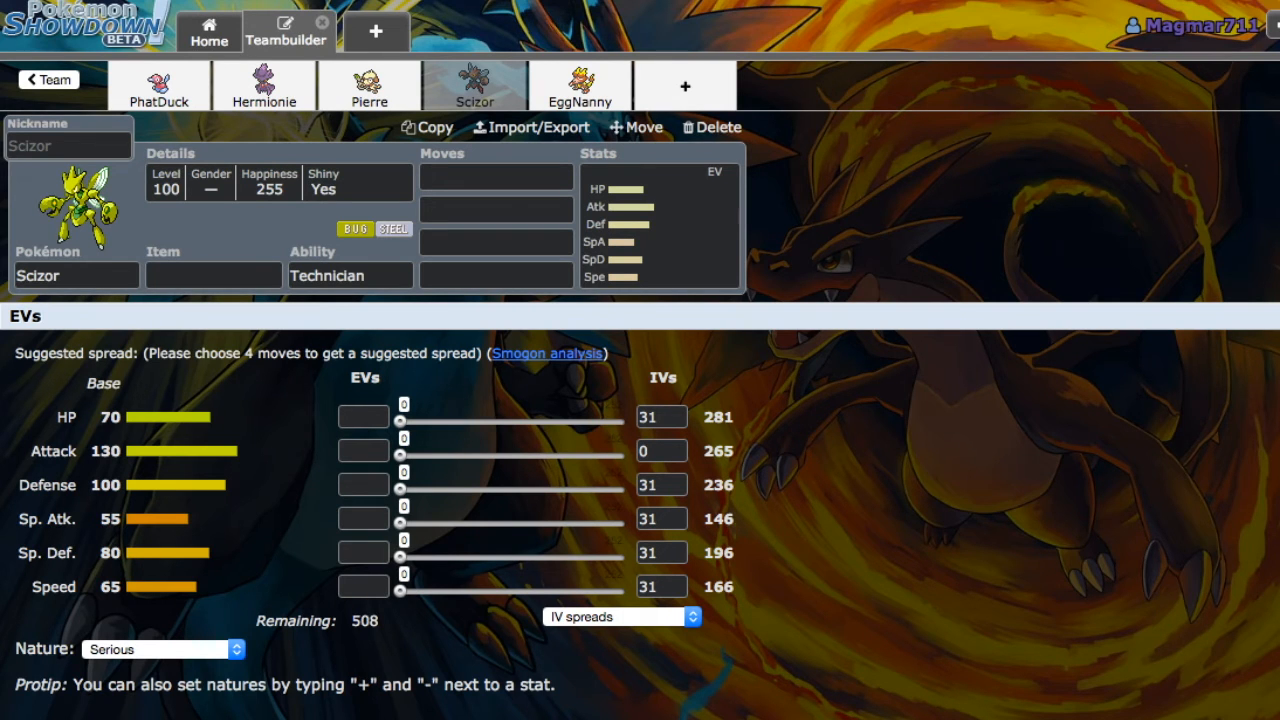
pyautogui.click(495, 176)
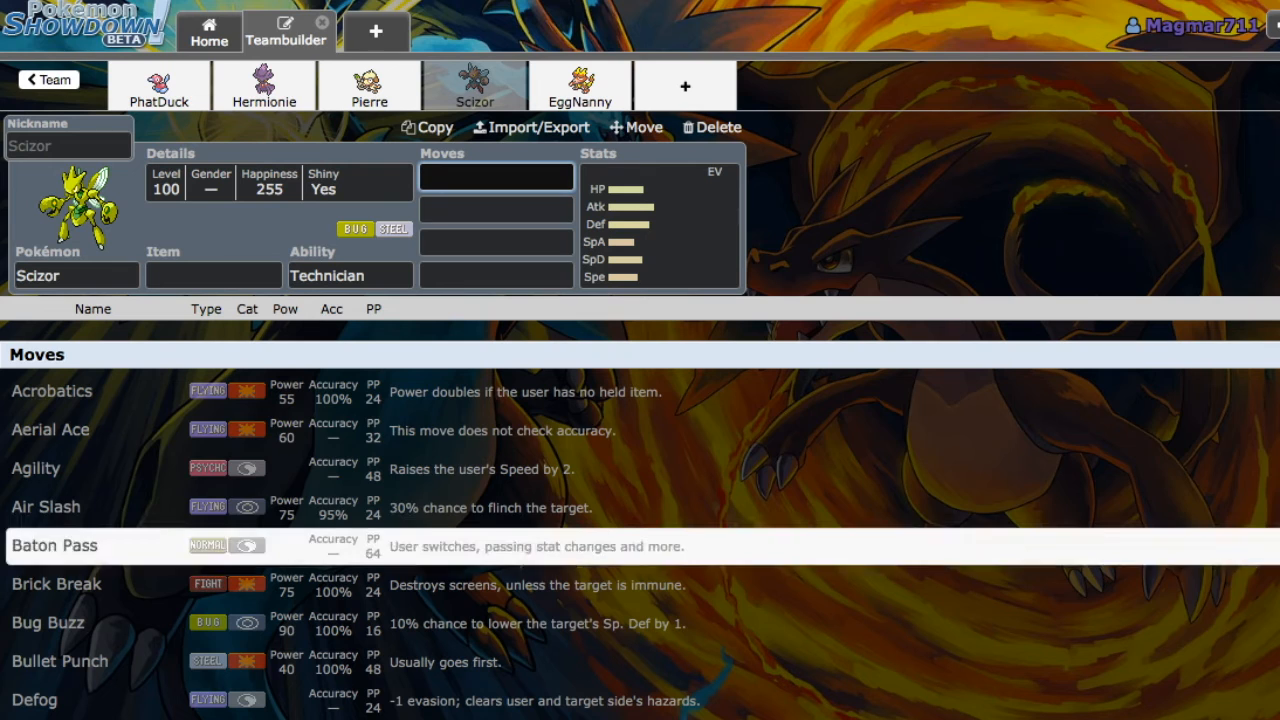
pyautogui.scroll(-3)
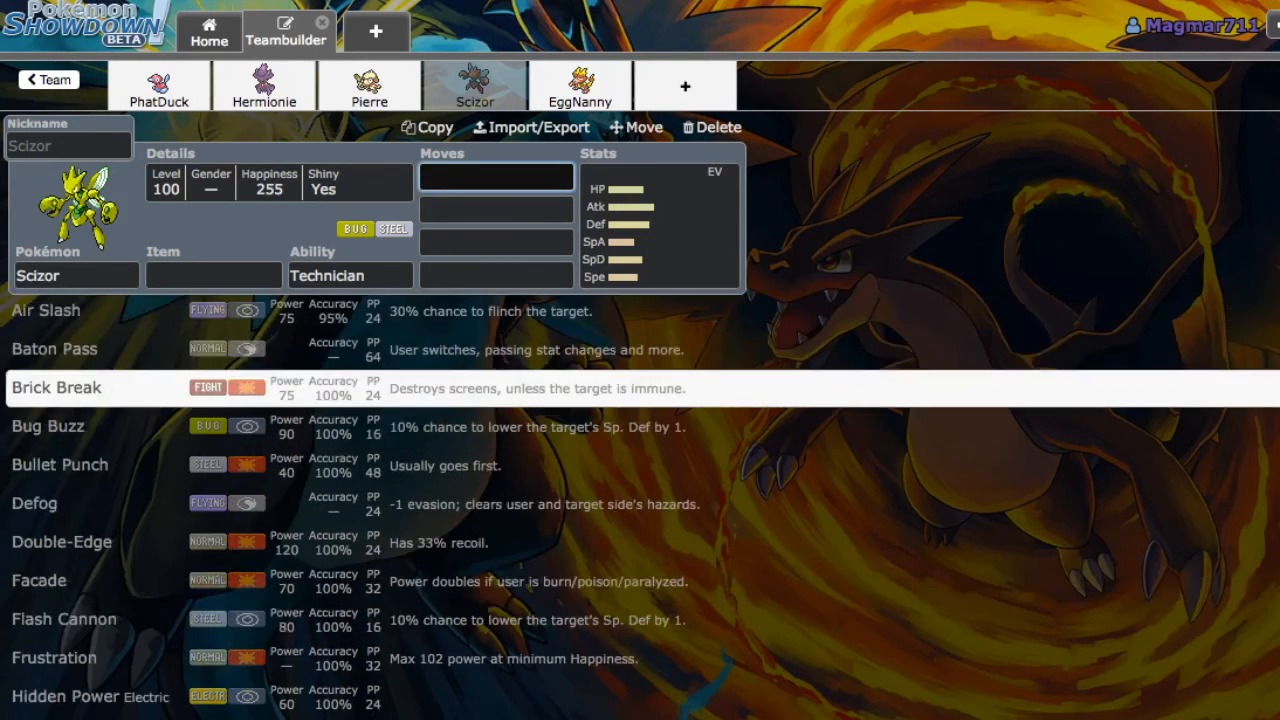
pyautogui.scroll(-3)
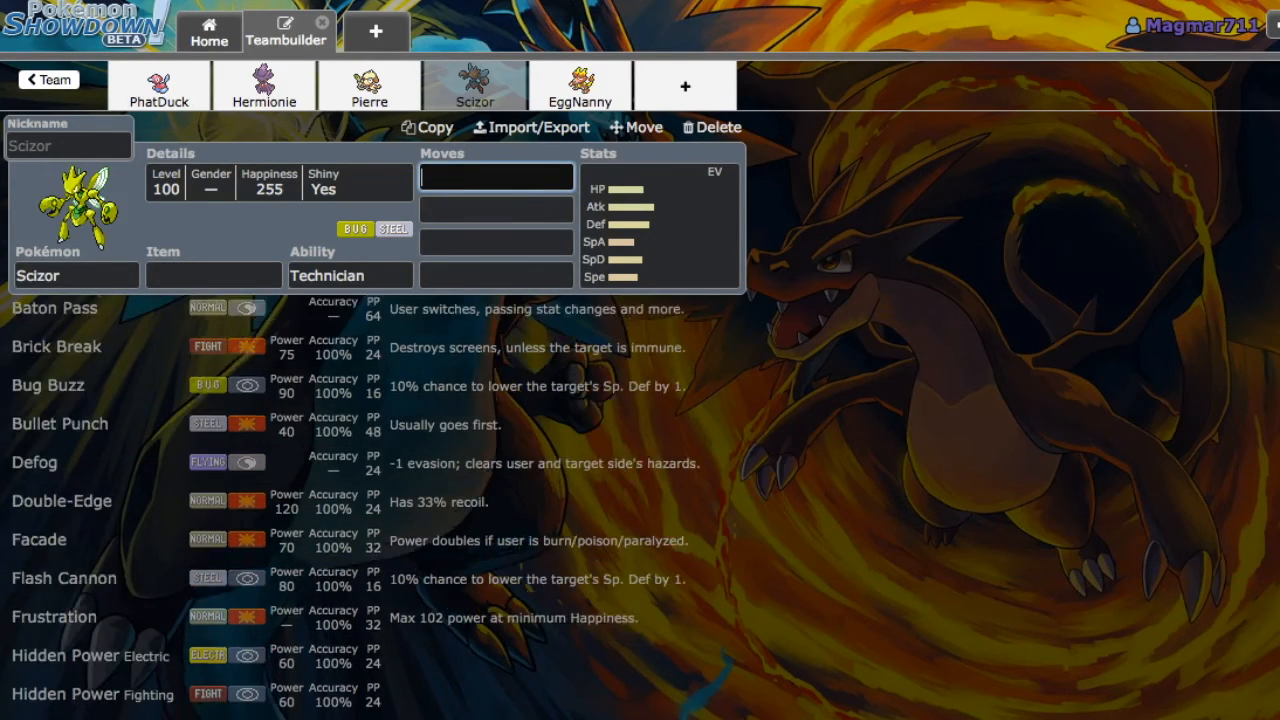
pyautogui.scroll(-3)
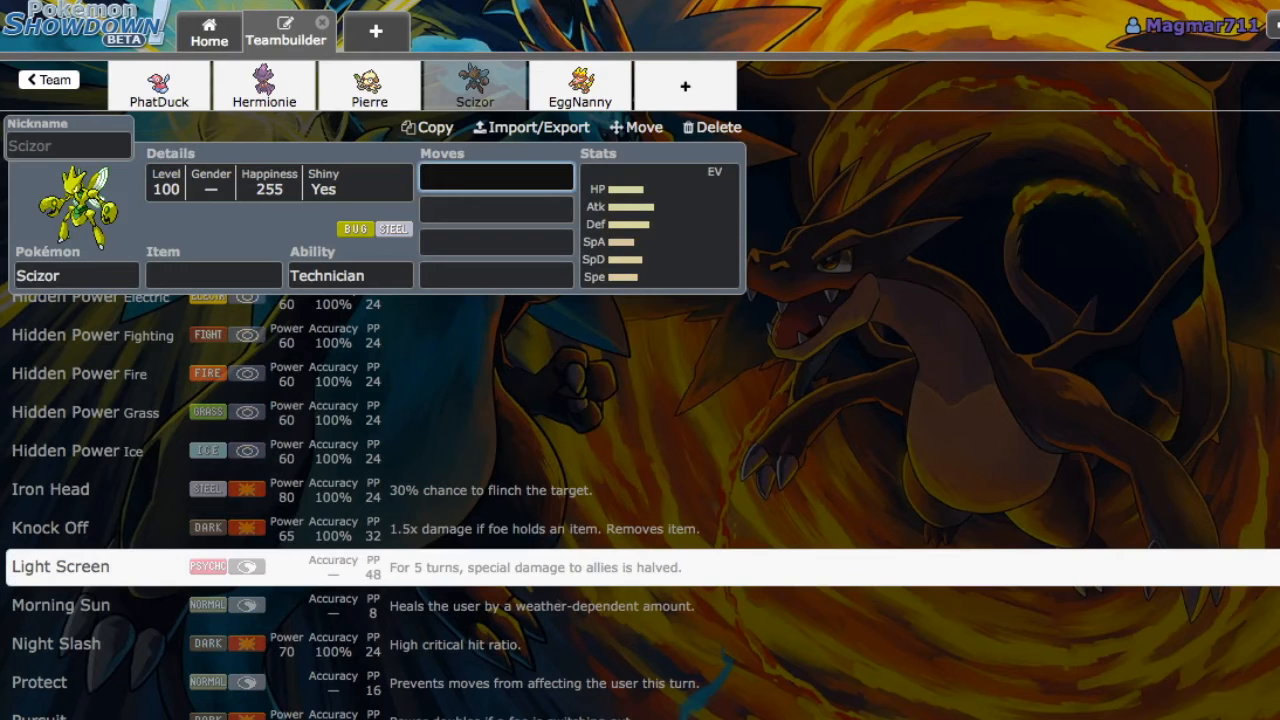
pyautogui.scroll(-3)
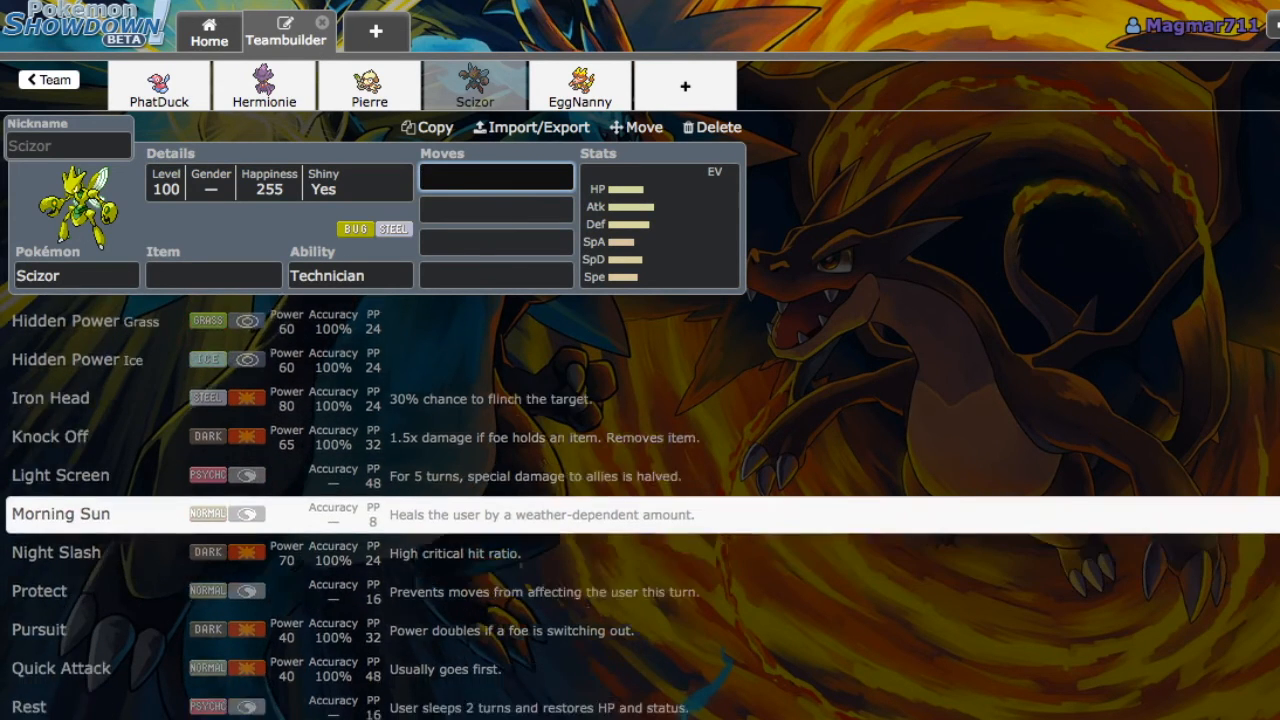
pyautogui.scroll(-3)
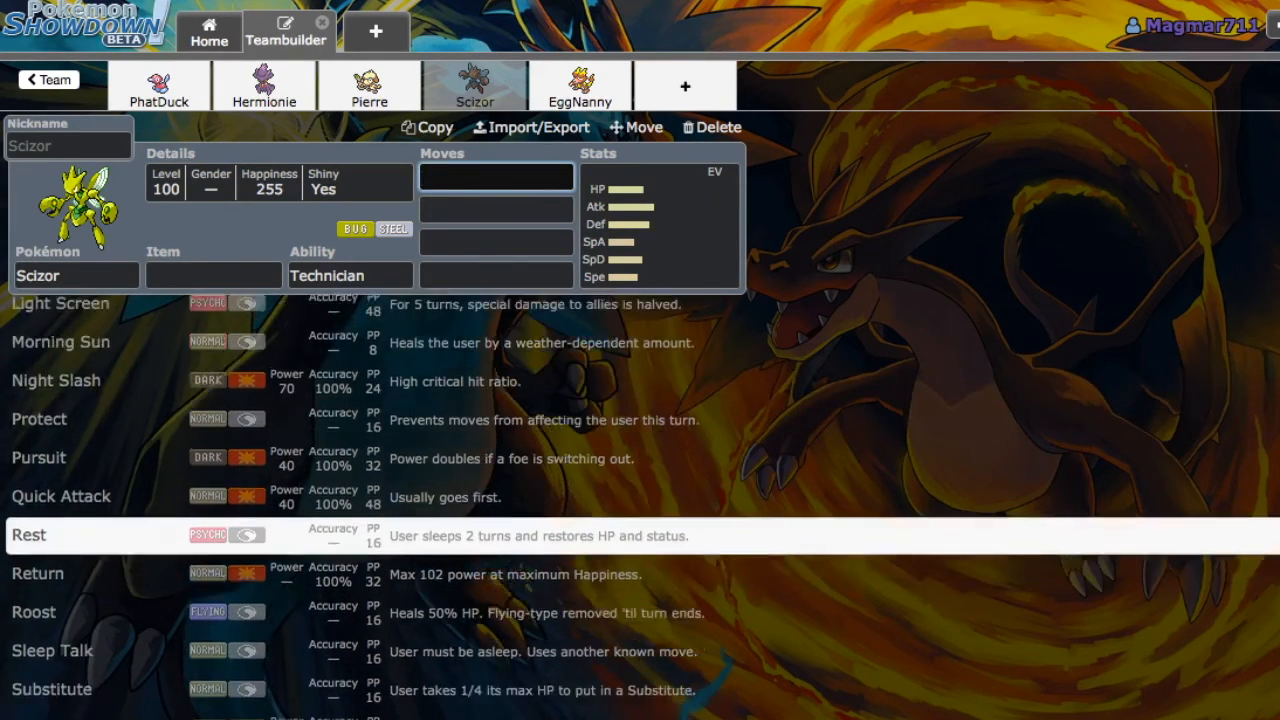
pyautogui.scroll(-3)
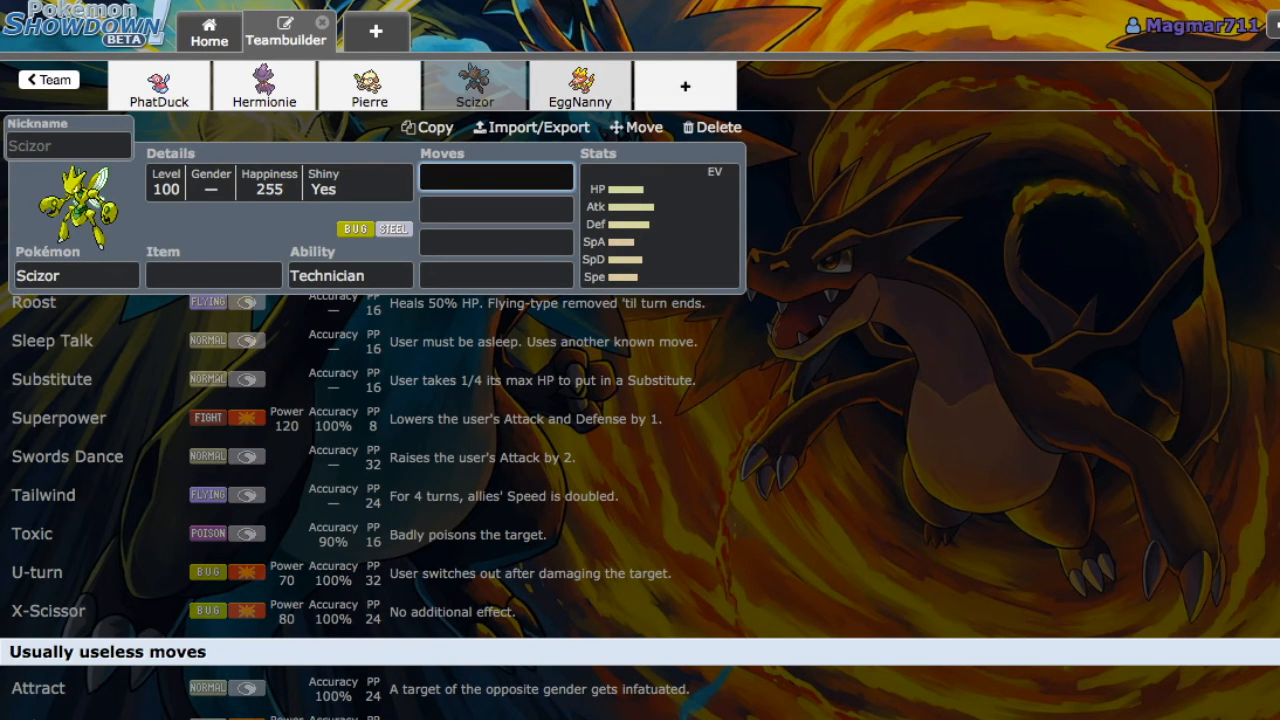
# Step: Open EggNanny the Magmar, browse its moves, and view its EV and IV spread
pyautogui.click(579, 85)
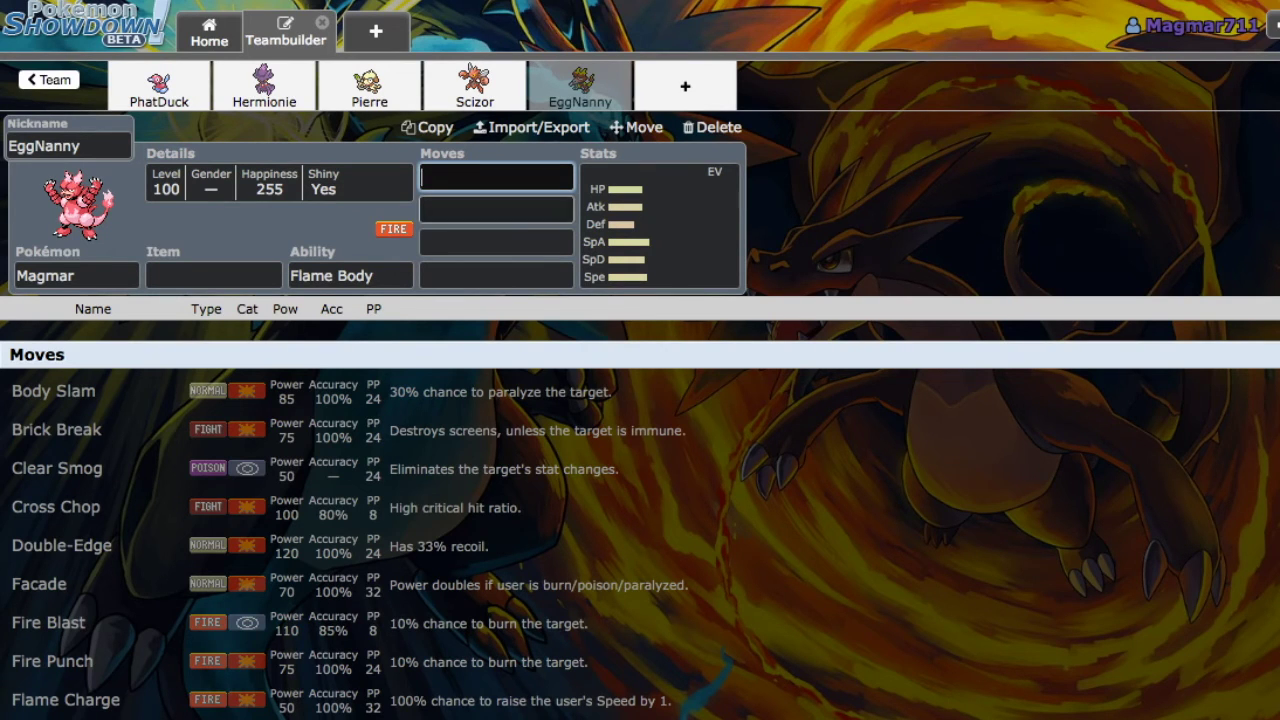
pyautogui.moveTo(56, 468)
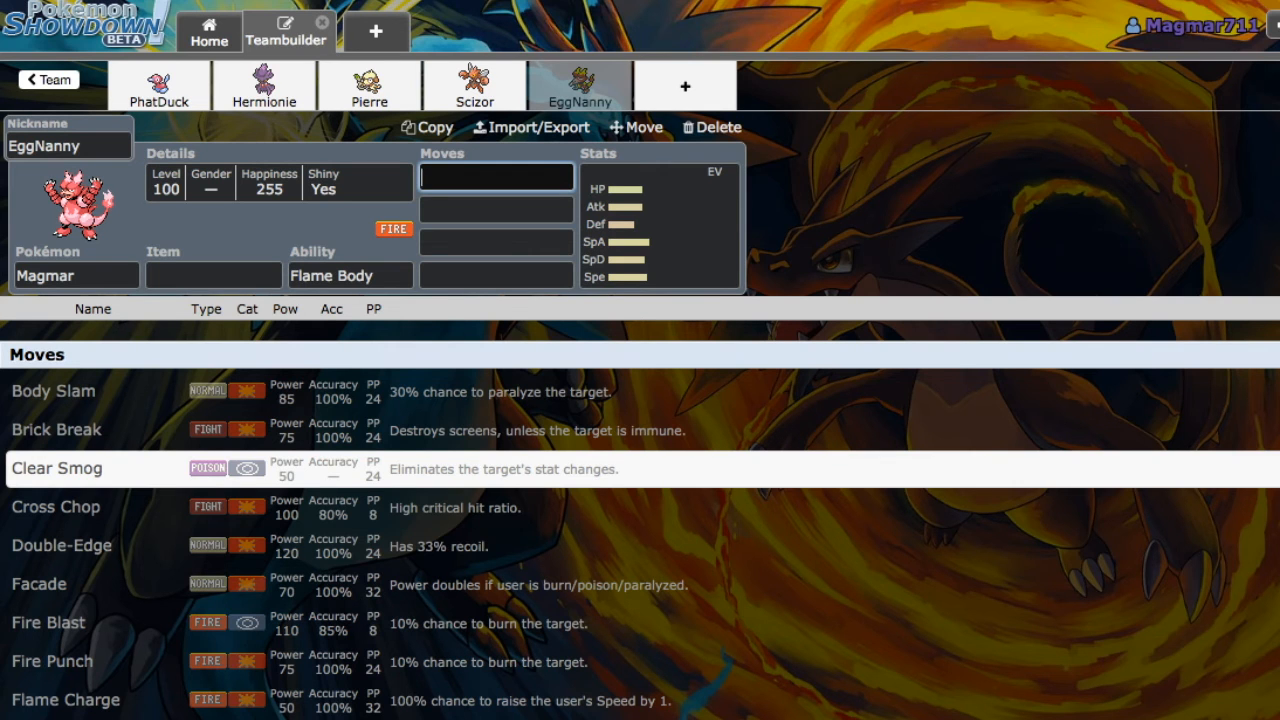
pyautogui.scroll(-3)
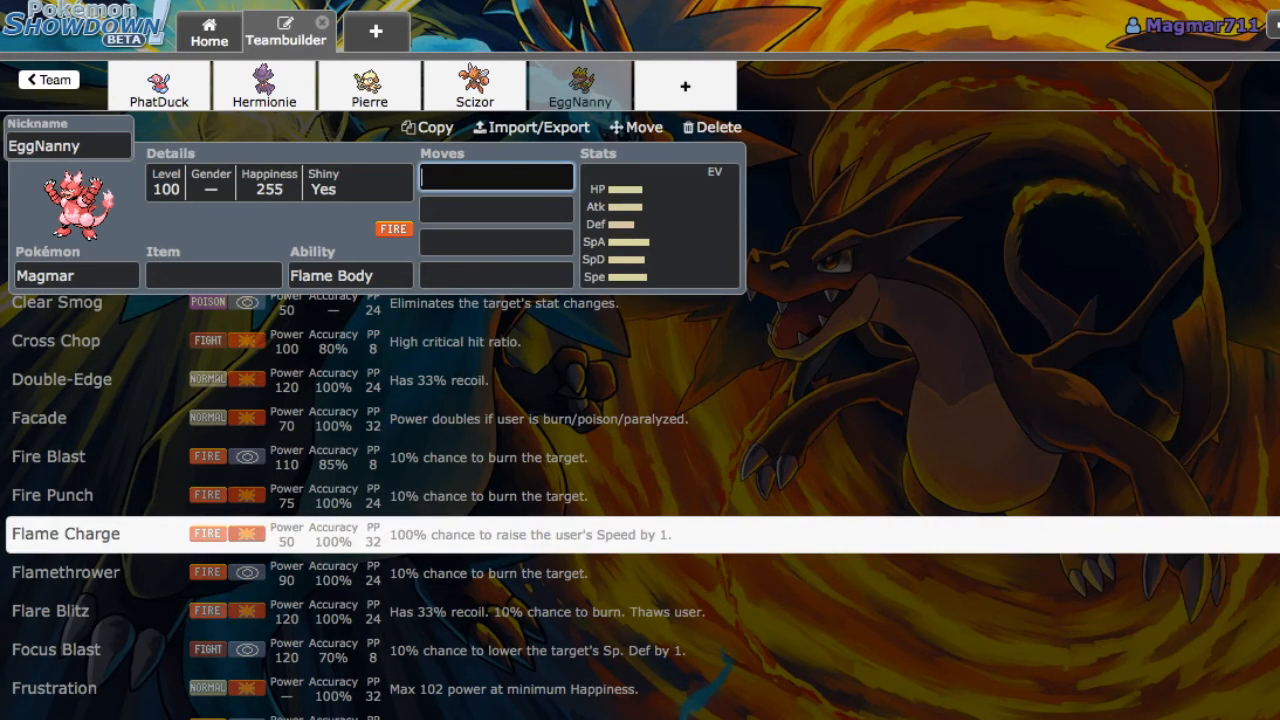
pyautogui.scroll(-3)
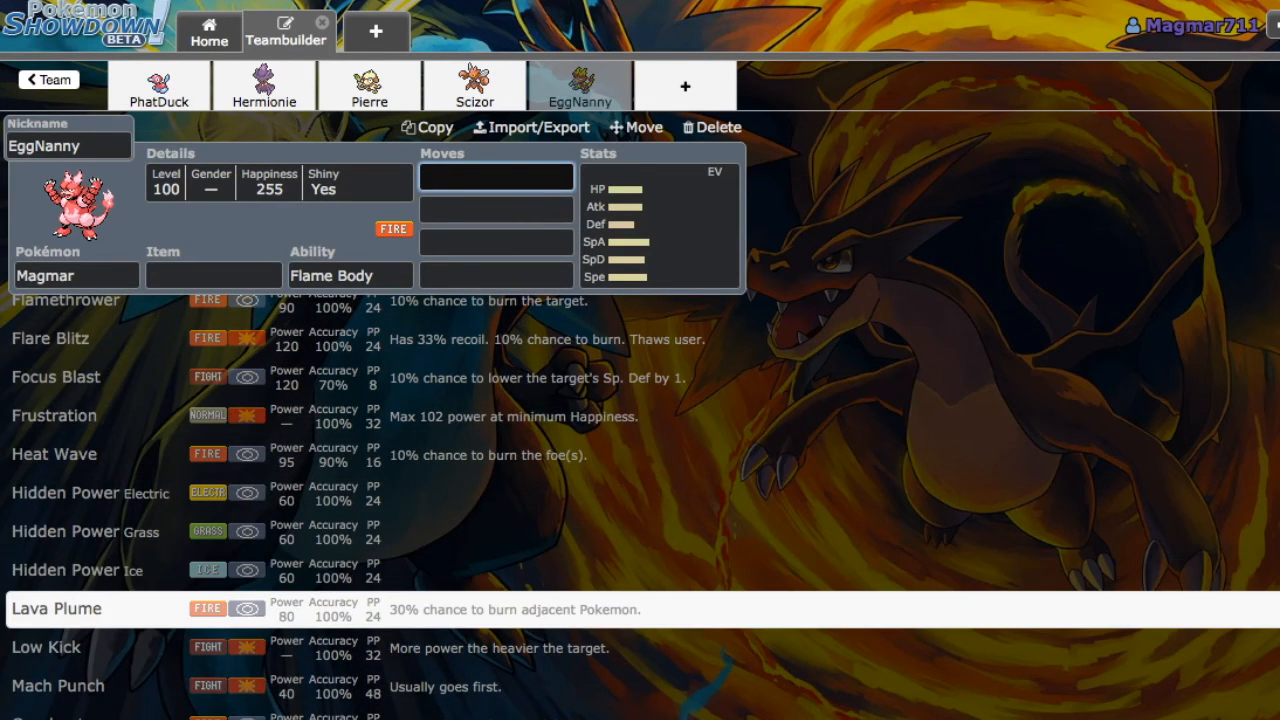
pyautogui.scroll(-3)
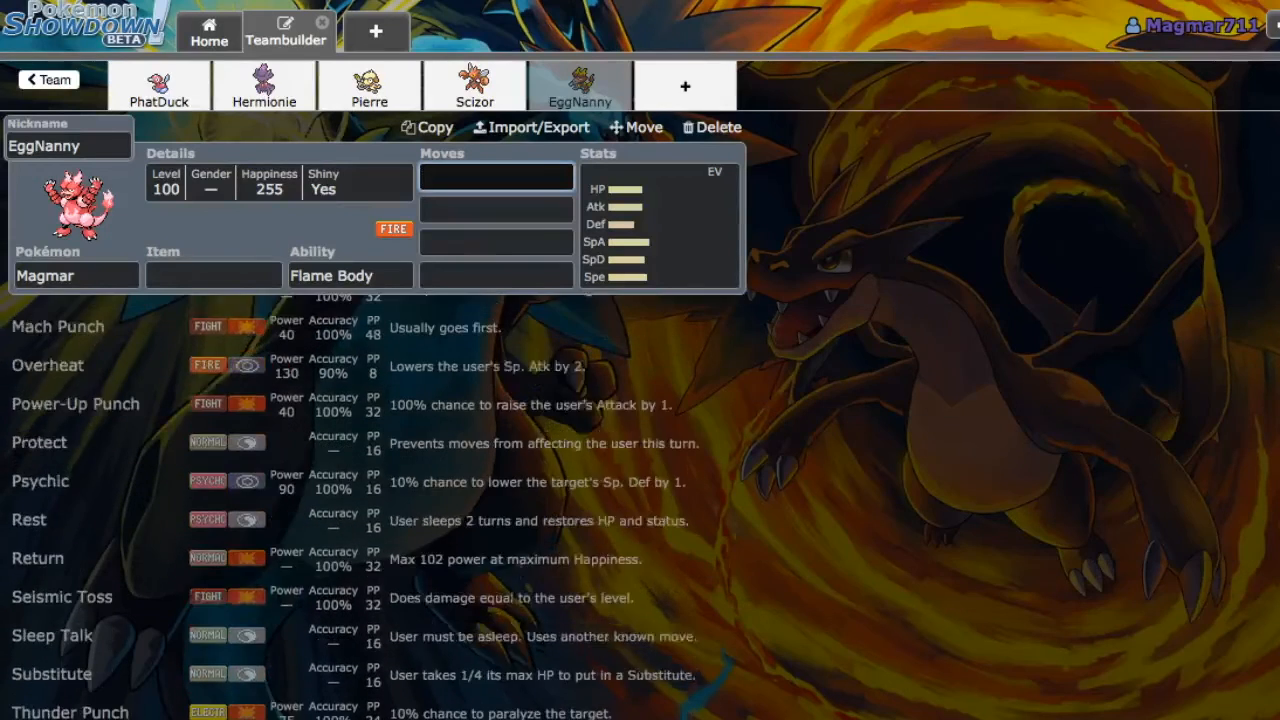
pyautogui.scroll(-3)
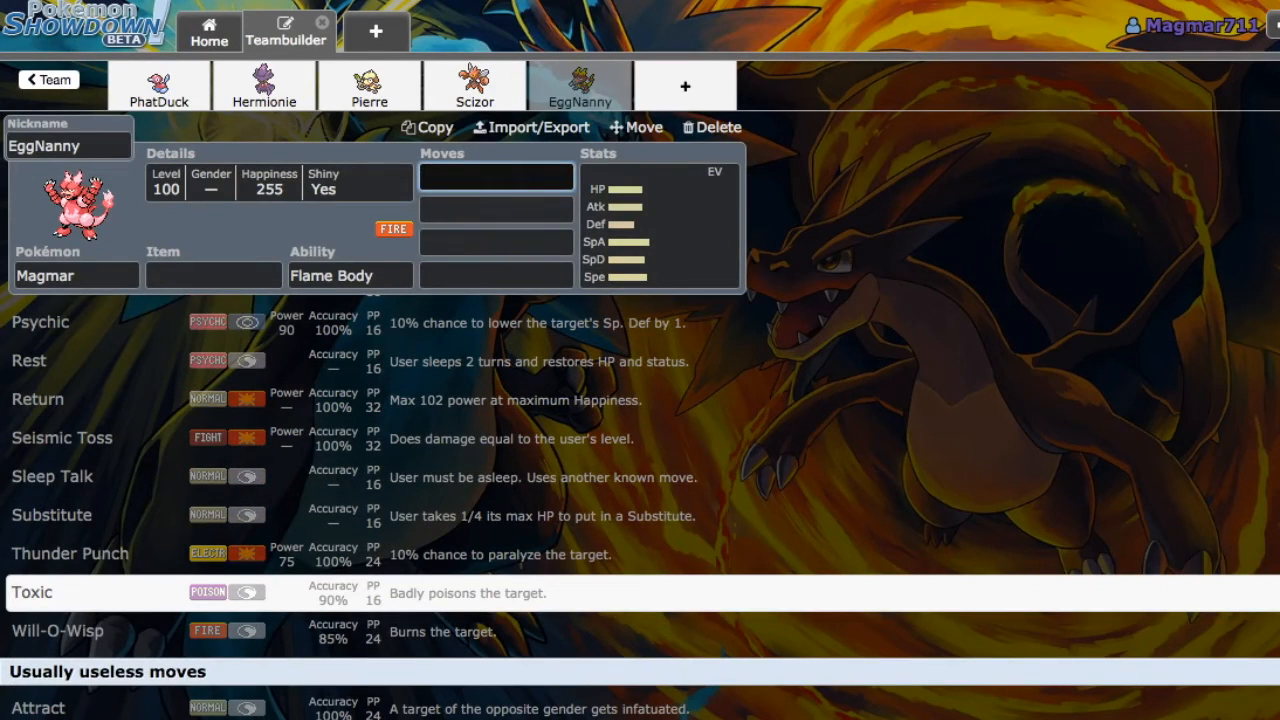
pyautogui.moveTo(57, 631)
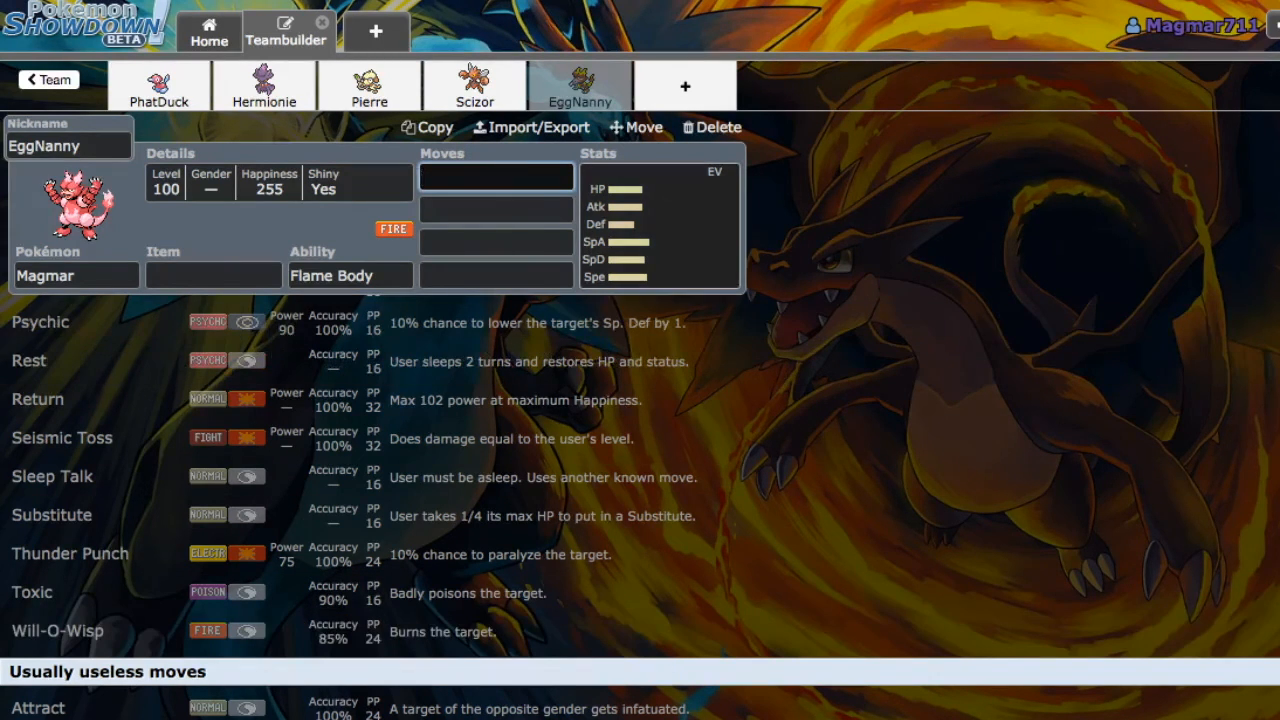
pyautogui.click(659, 225)
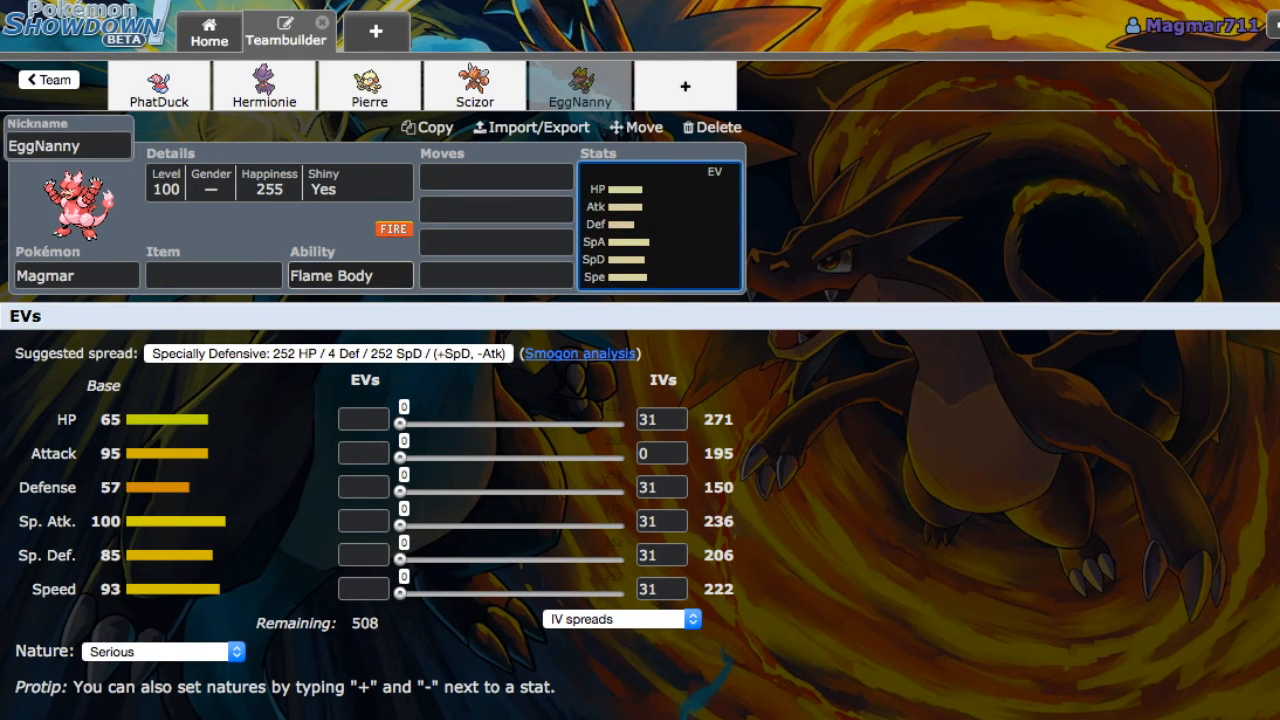
# Step: Check Magmar's possible abilities and stat spread, then go back to The Hive folder
pyautogui.click(350, 275)
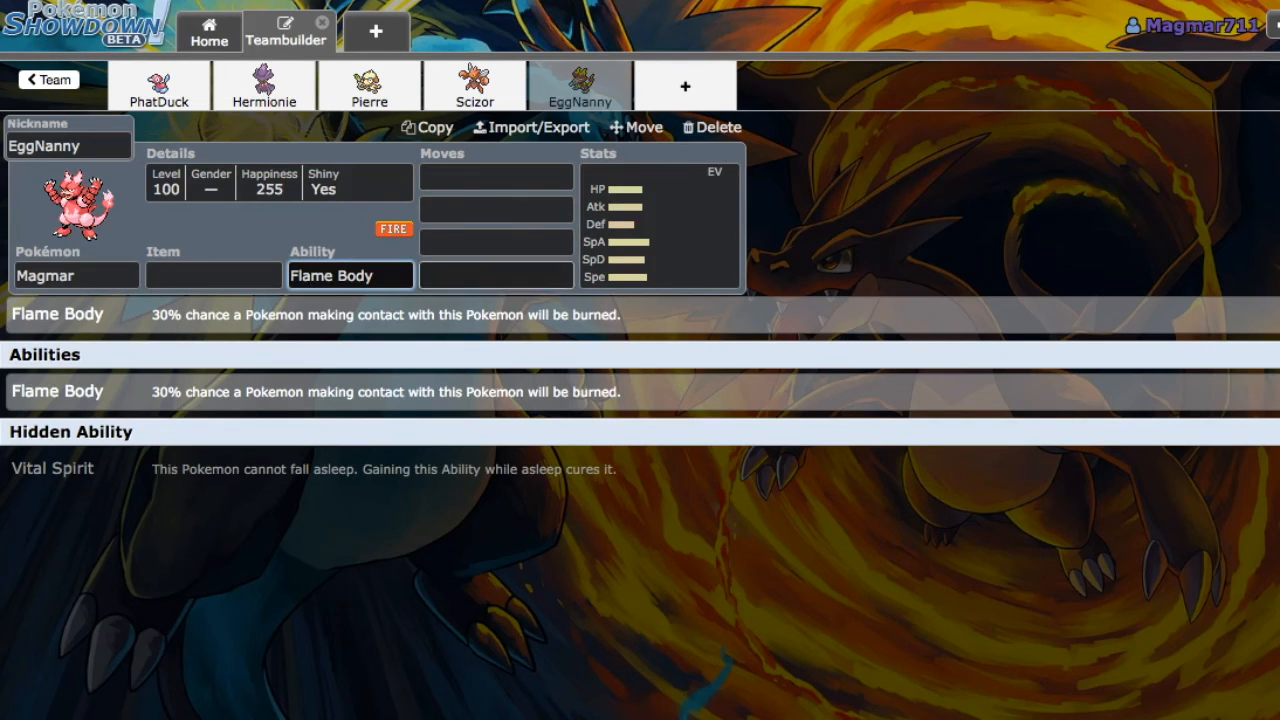
pyautogui.click(660, 220)
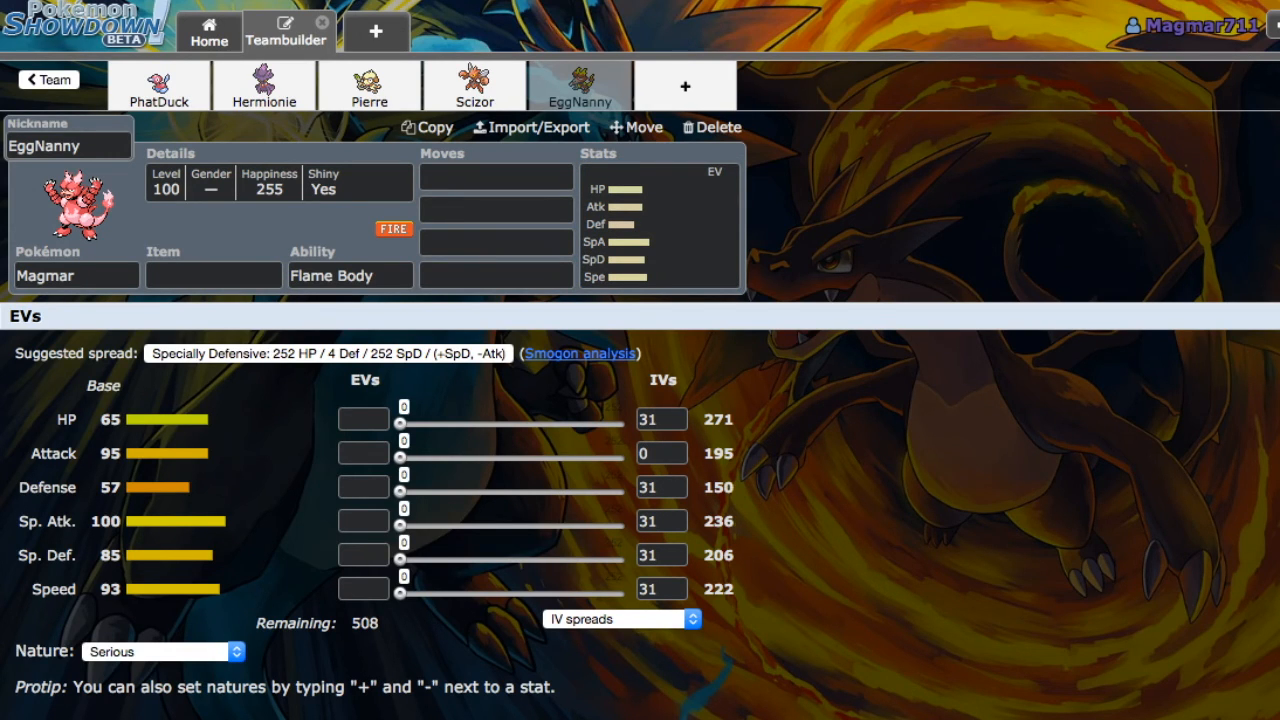
pyautogui.click(660, 220)
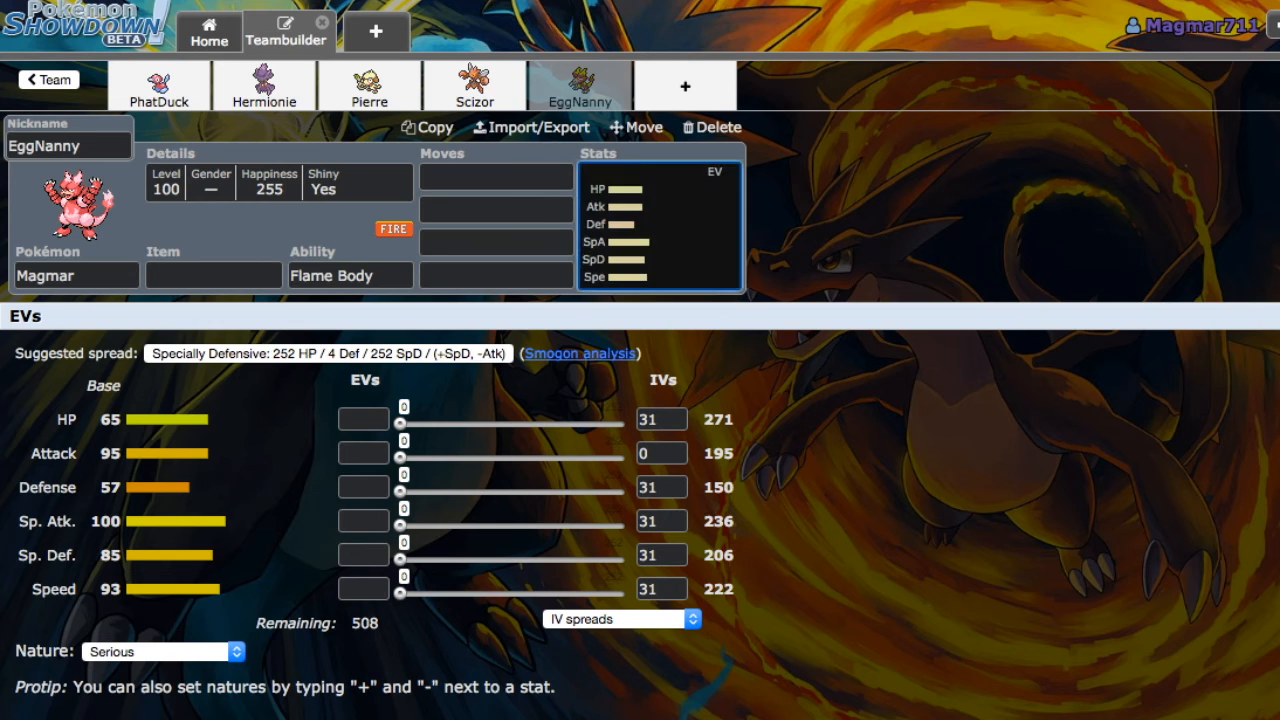
pyautogui.click(48, 79)
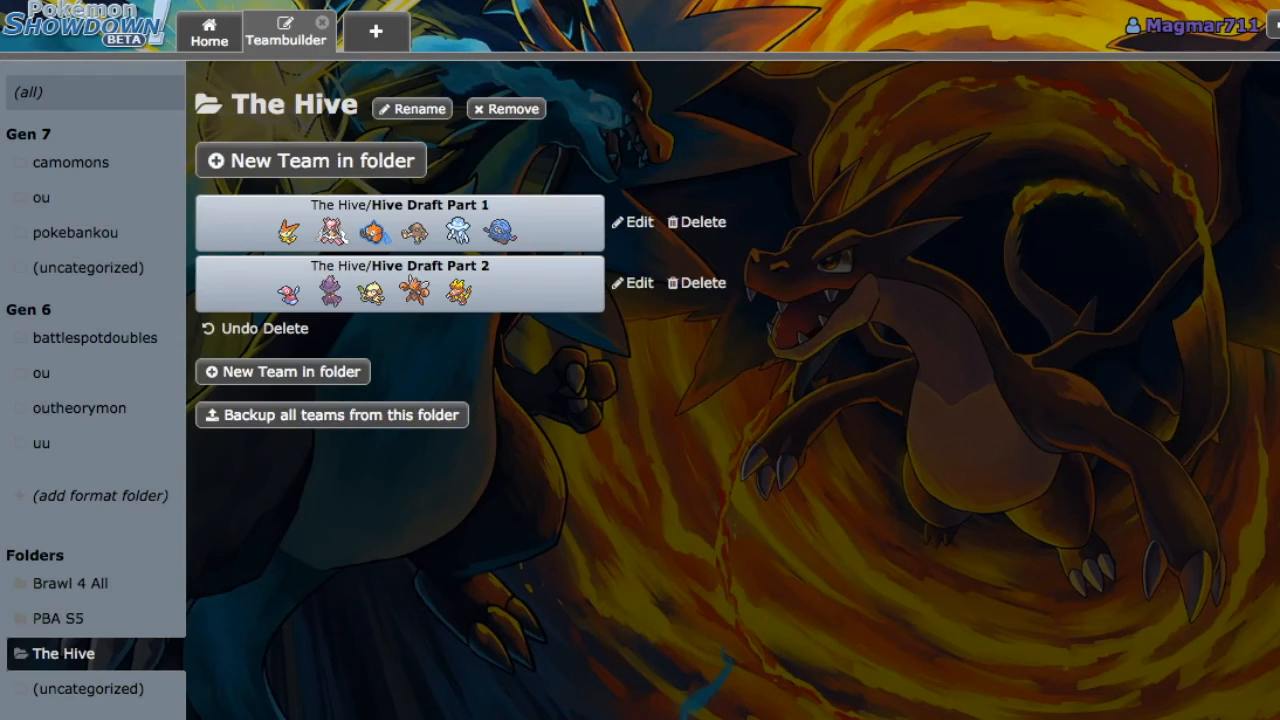